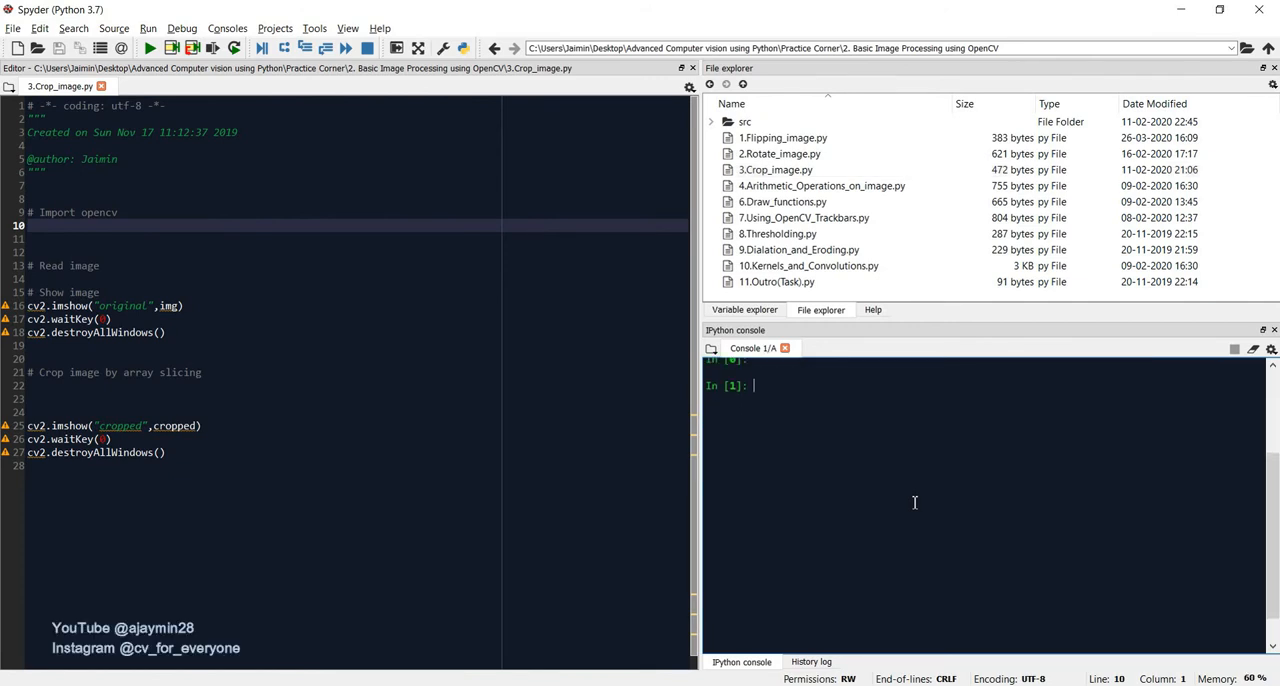
pyautogui.moveTo(520, 392)
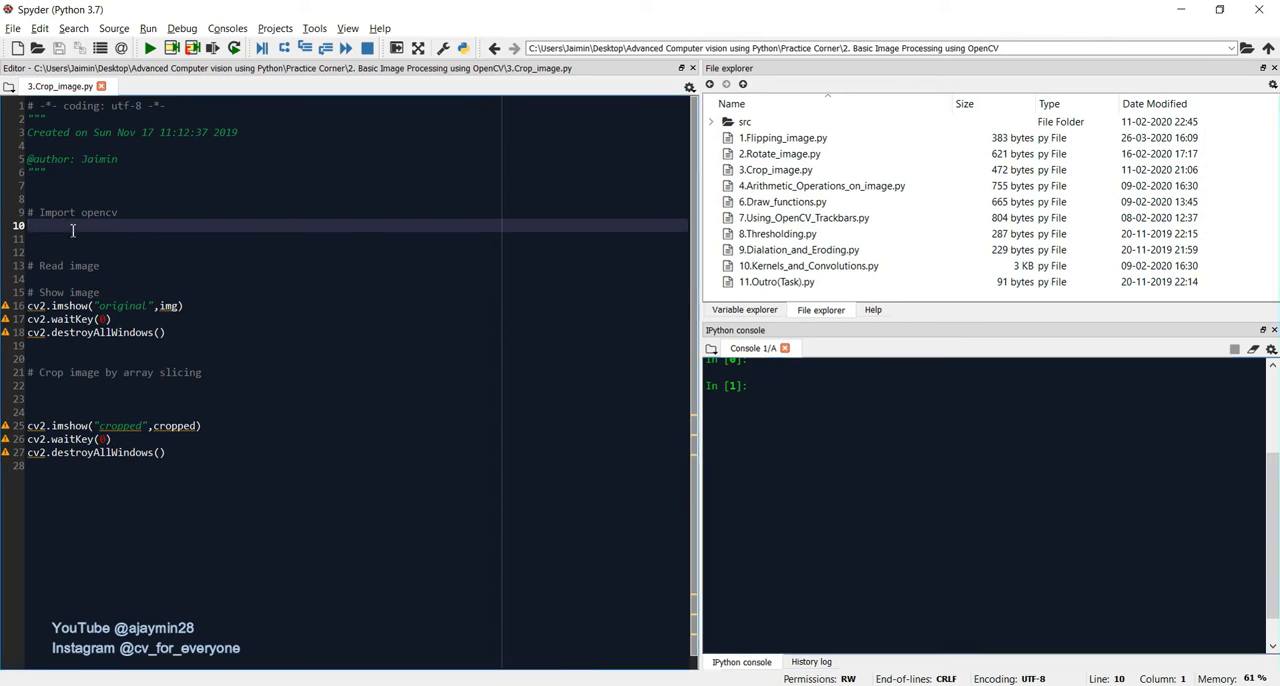
# Step: Write the 'import cv2' line under the import comment and run it
pyautogui.write('import')
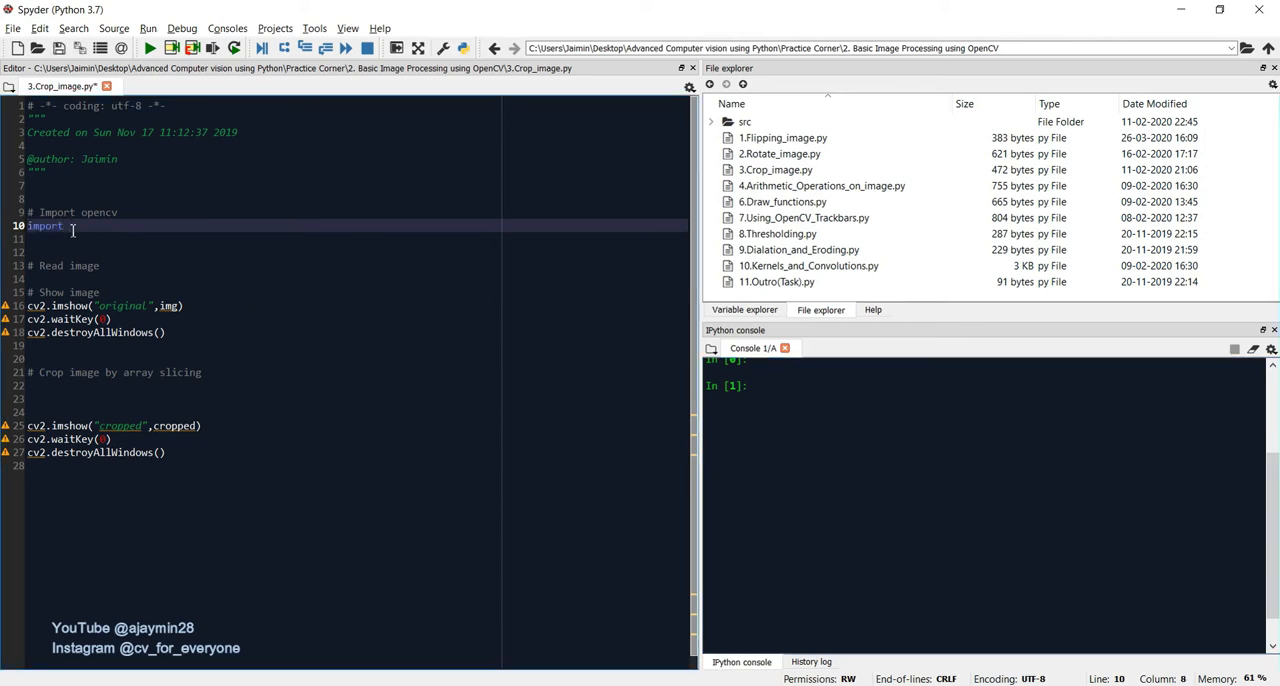
pyautogui.write('cv2')
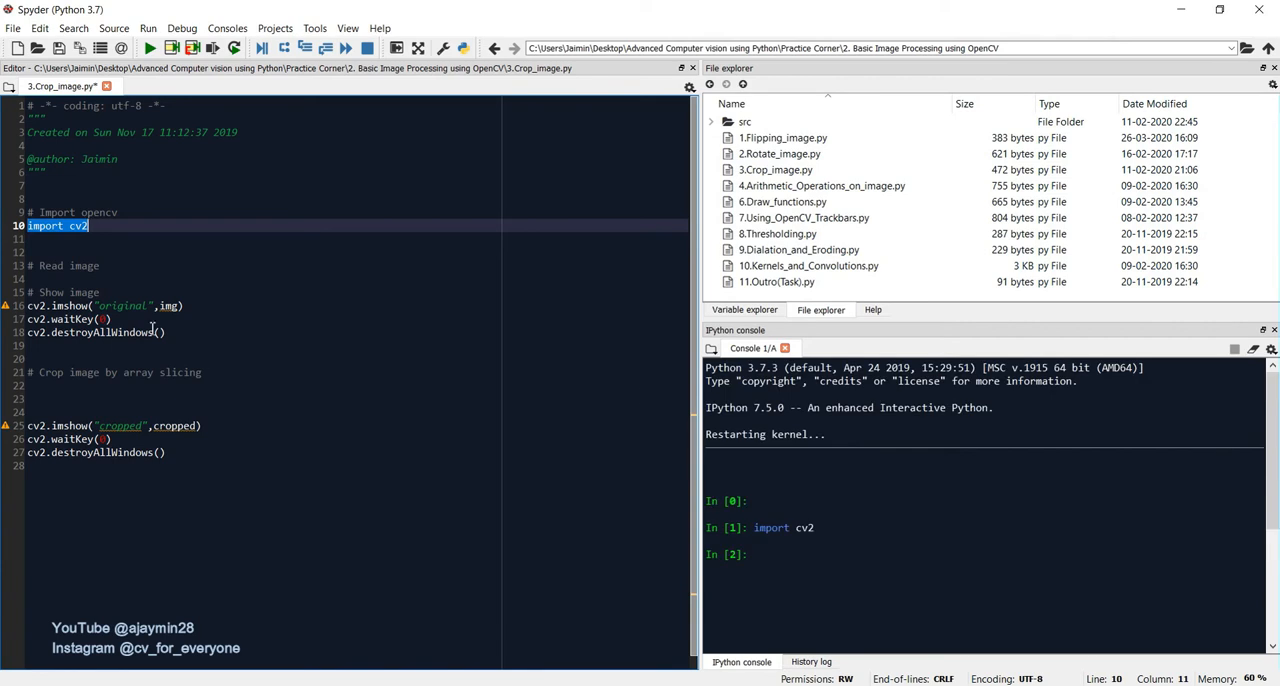
# Step: Write img = cv2.imread("src/cow.jpg"), checking the src folder, and run it
pyautogui.press('enter')
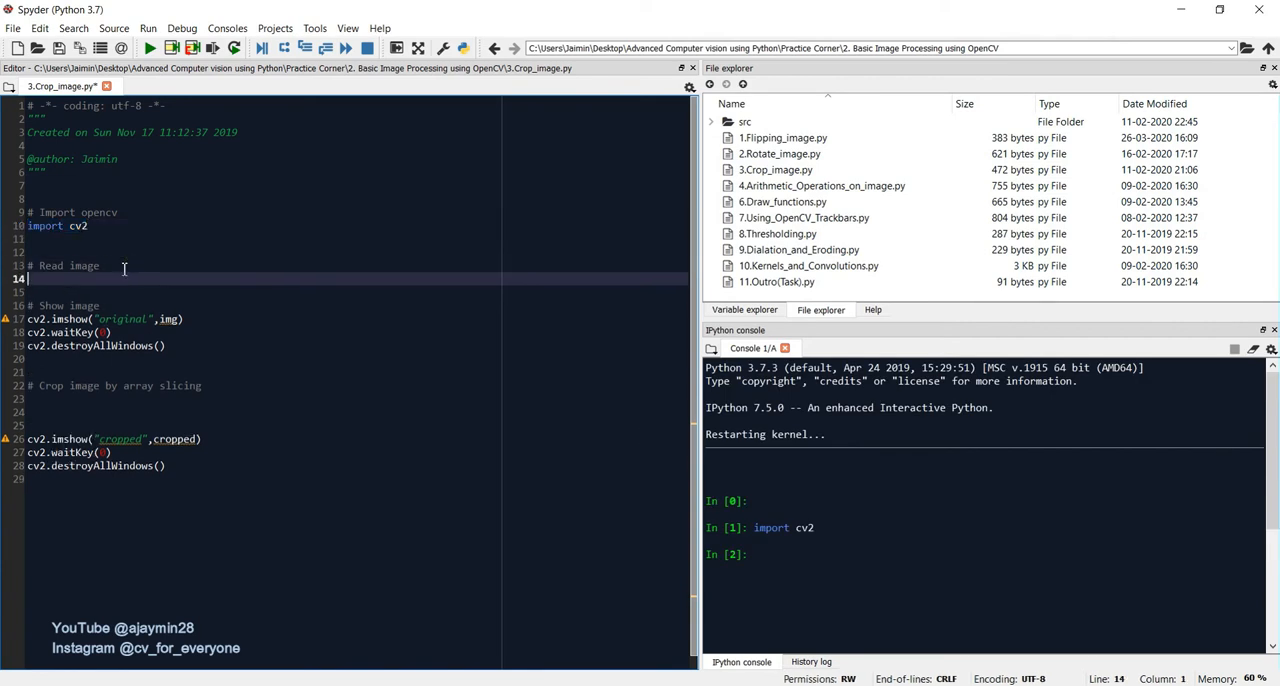
pyautogui.write('img = cv')
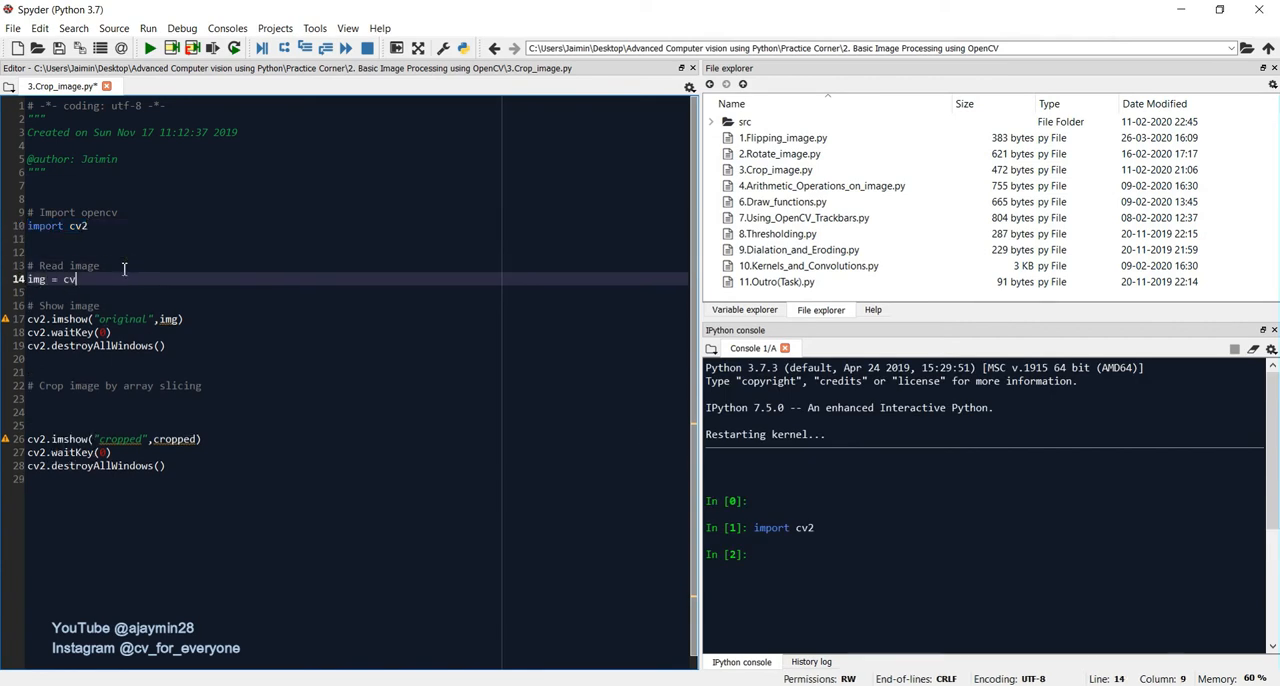
pyautogui.write("2.imread('")
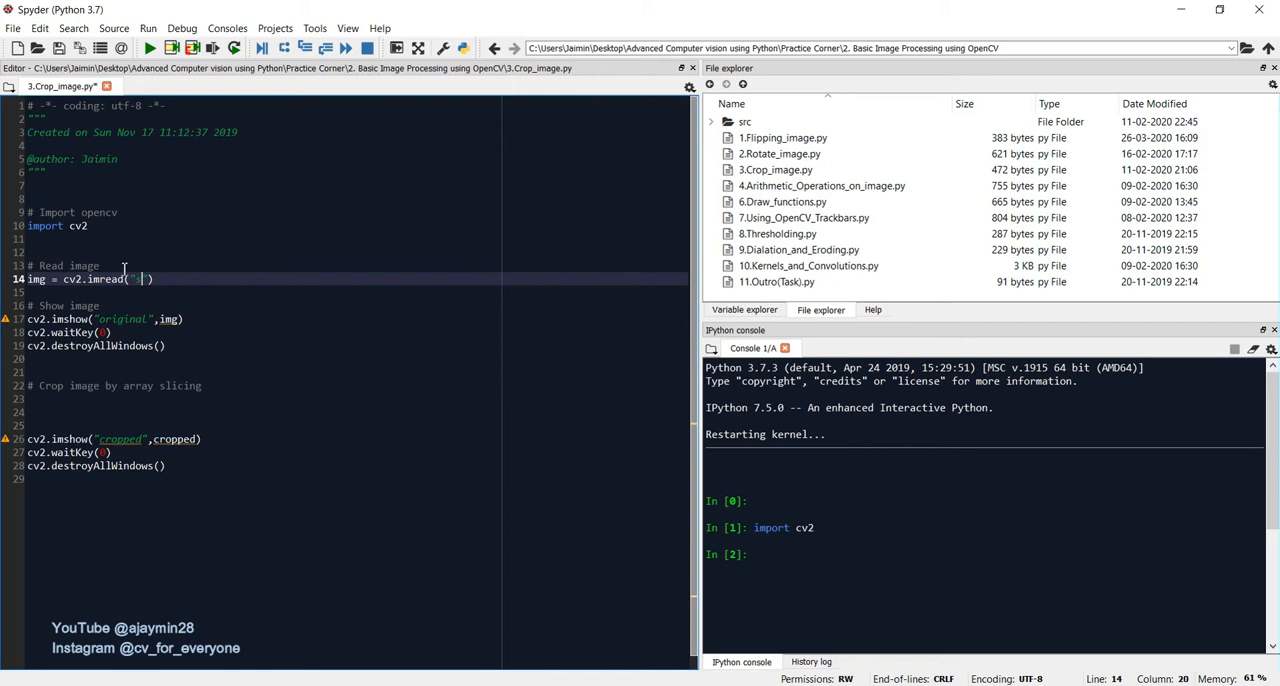
pyautogui.write('src/')
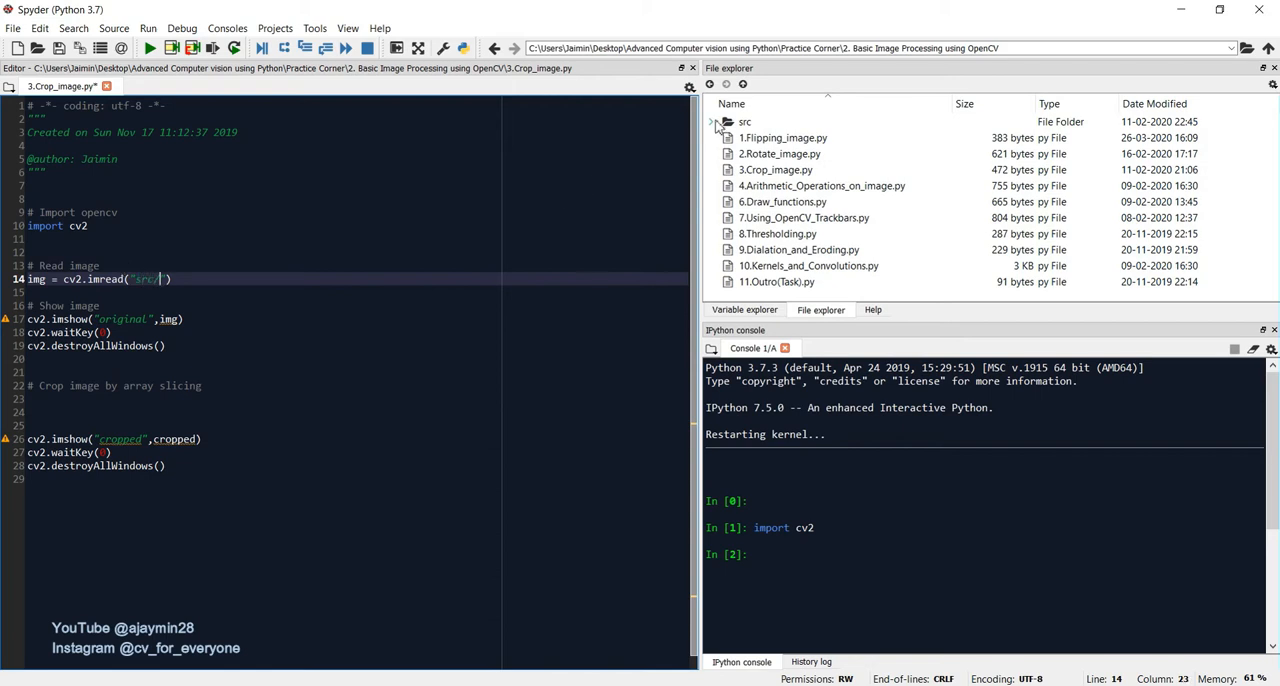
pyautogui.click(712, 122)
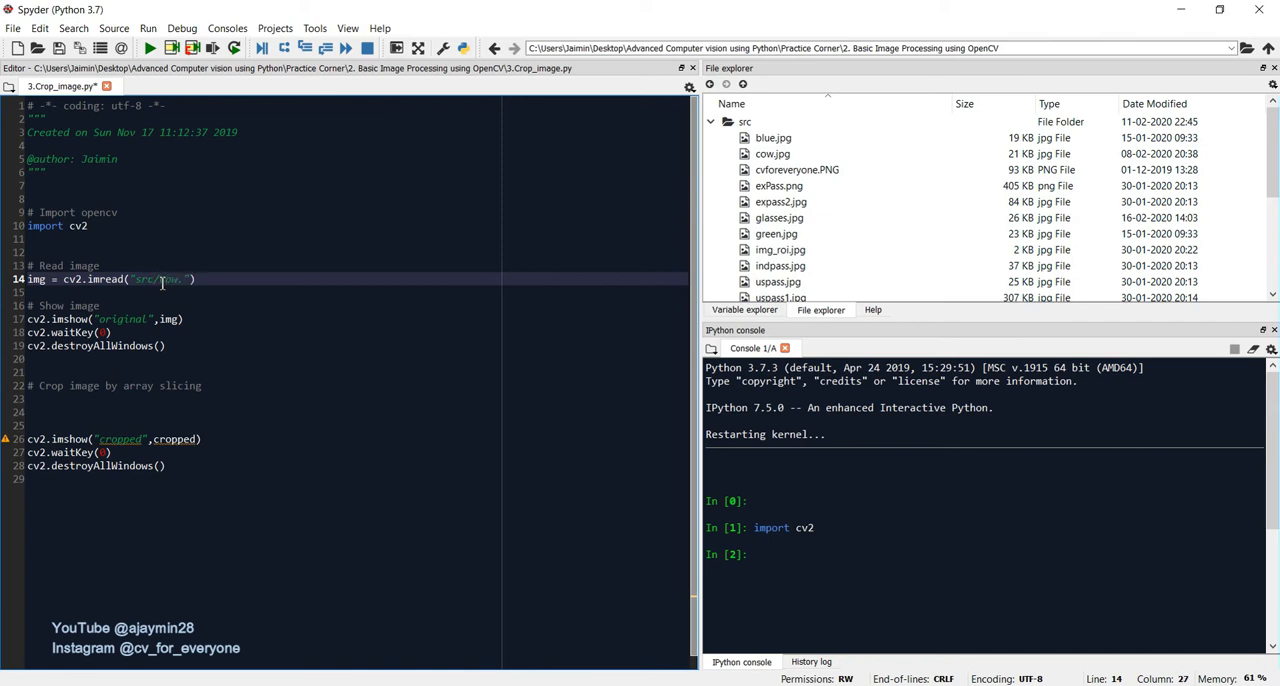
pyautogui.write('cow.jpg')
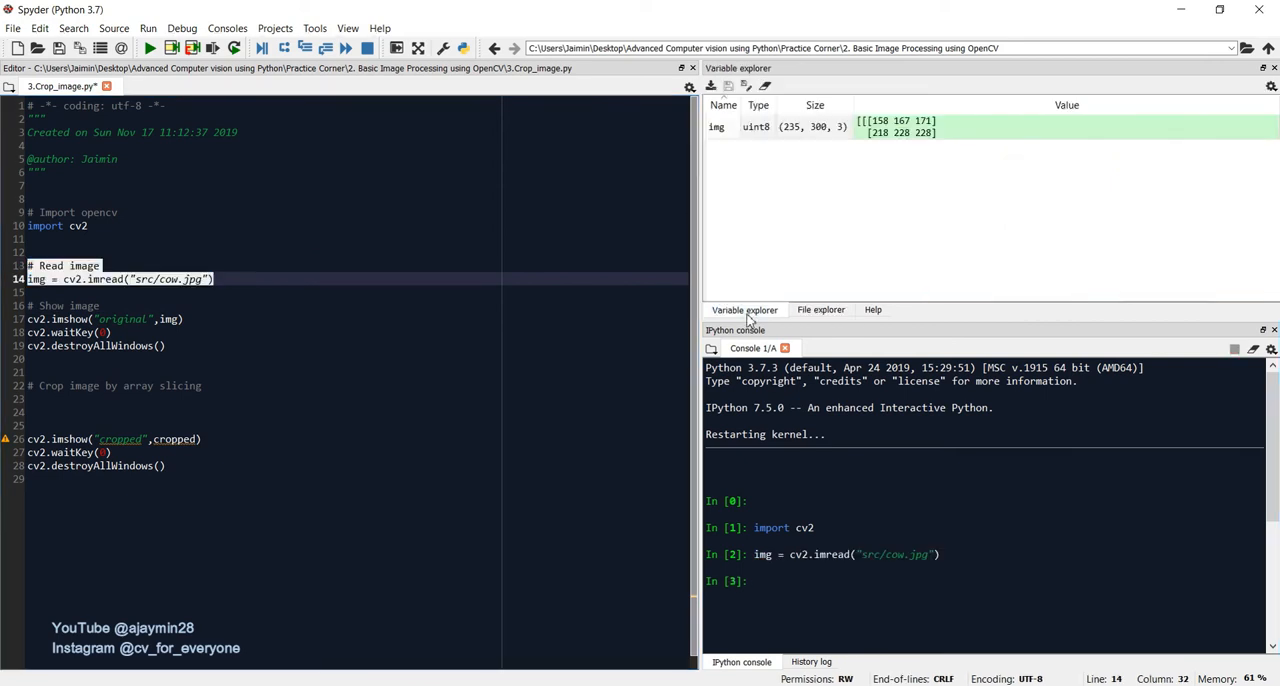
pyautogui.moveTo(862, 140)
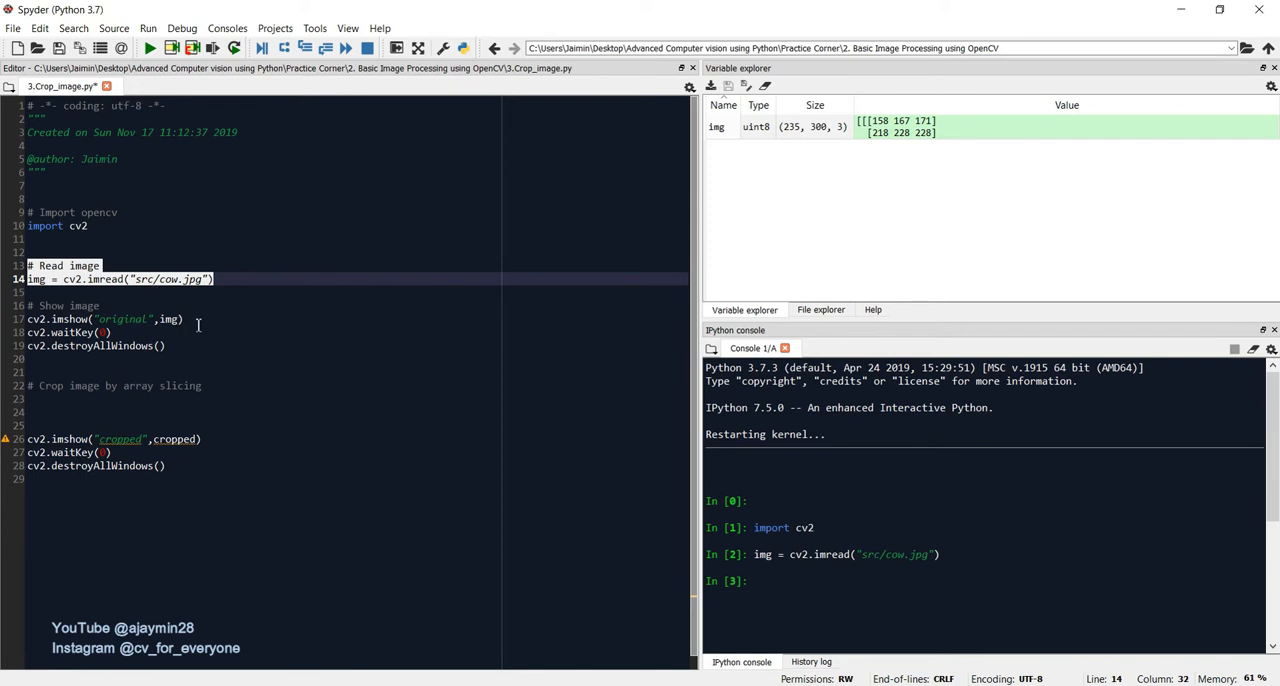
# Step: Run the imshow/waitKey/destroyAllWindows lines and view the cow photo in the 'original' window
pyautogui.moveTo(28, 320); pyautogui.dragTo(166, 344)
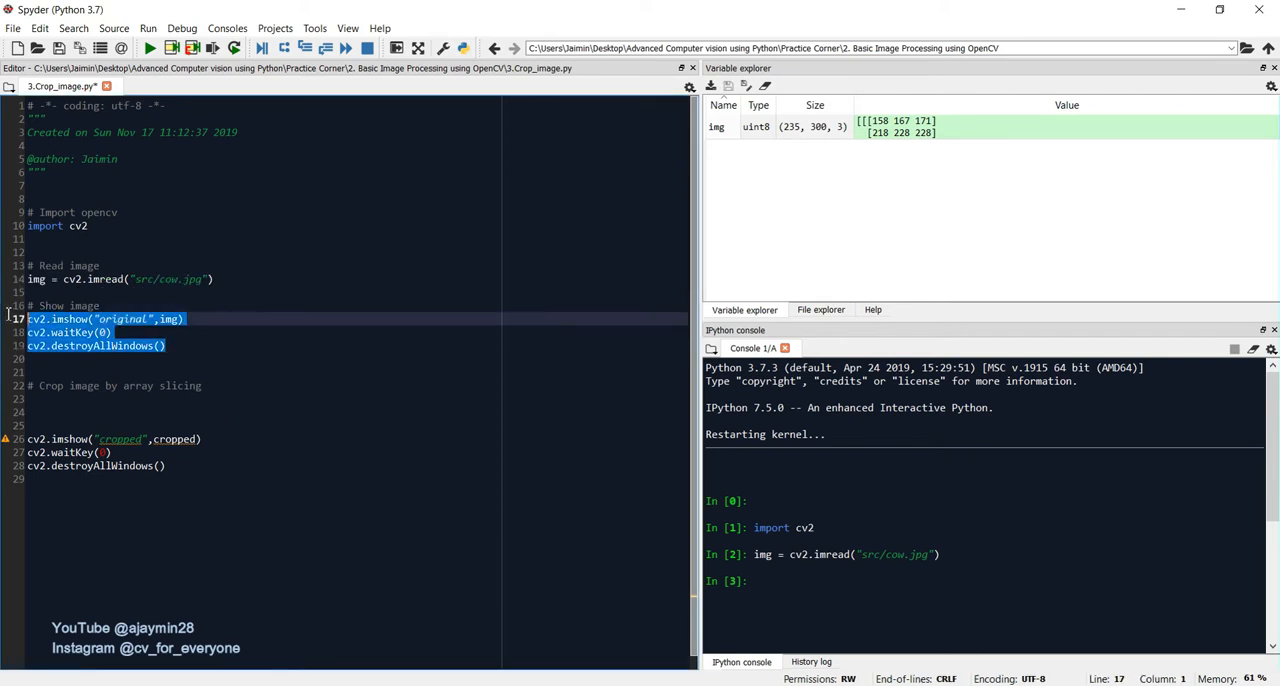
pyautogui.press('f9')
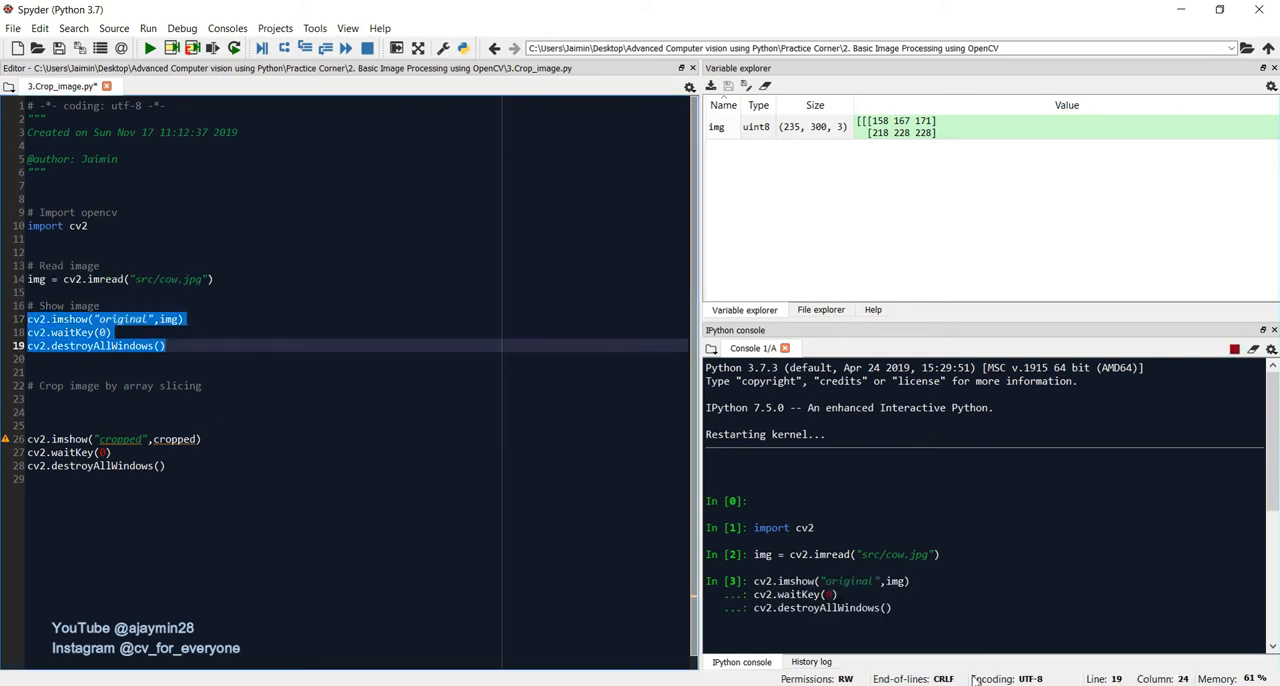
pyautogui.click(148, 48)
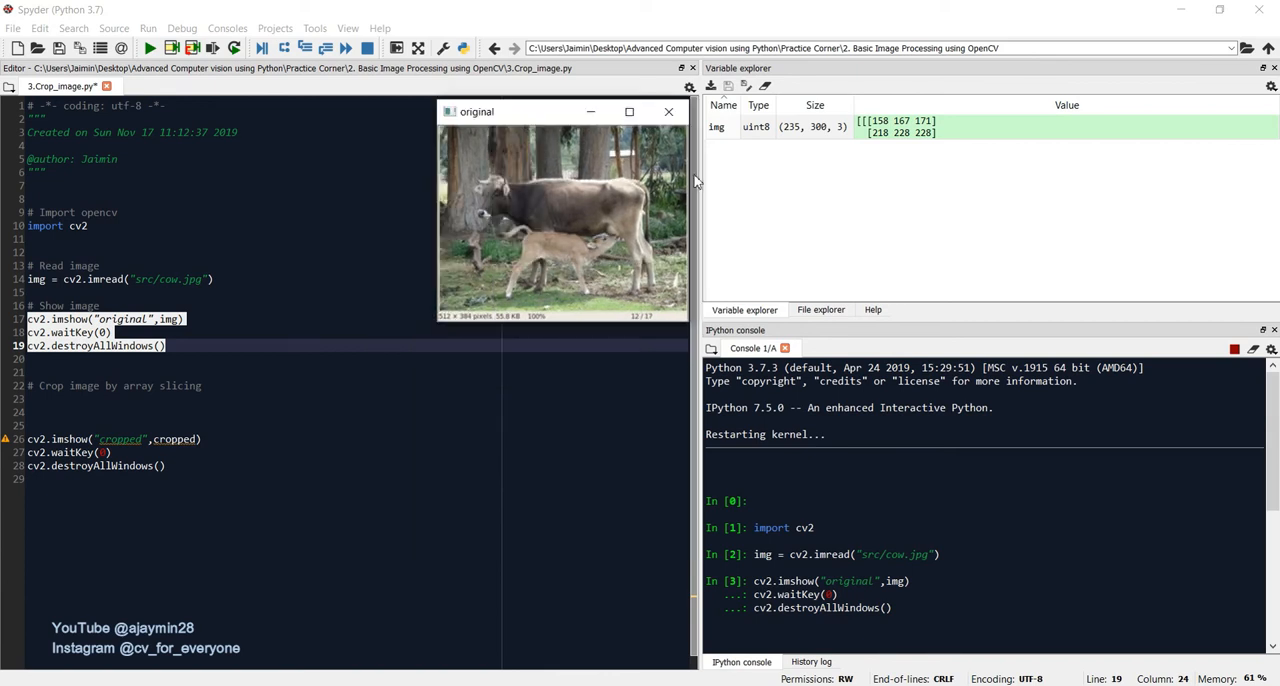
pyautogui.moveTo(792, 138)
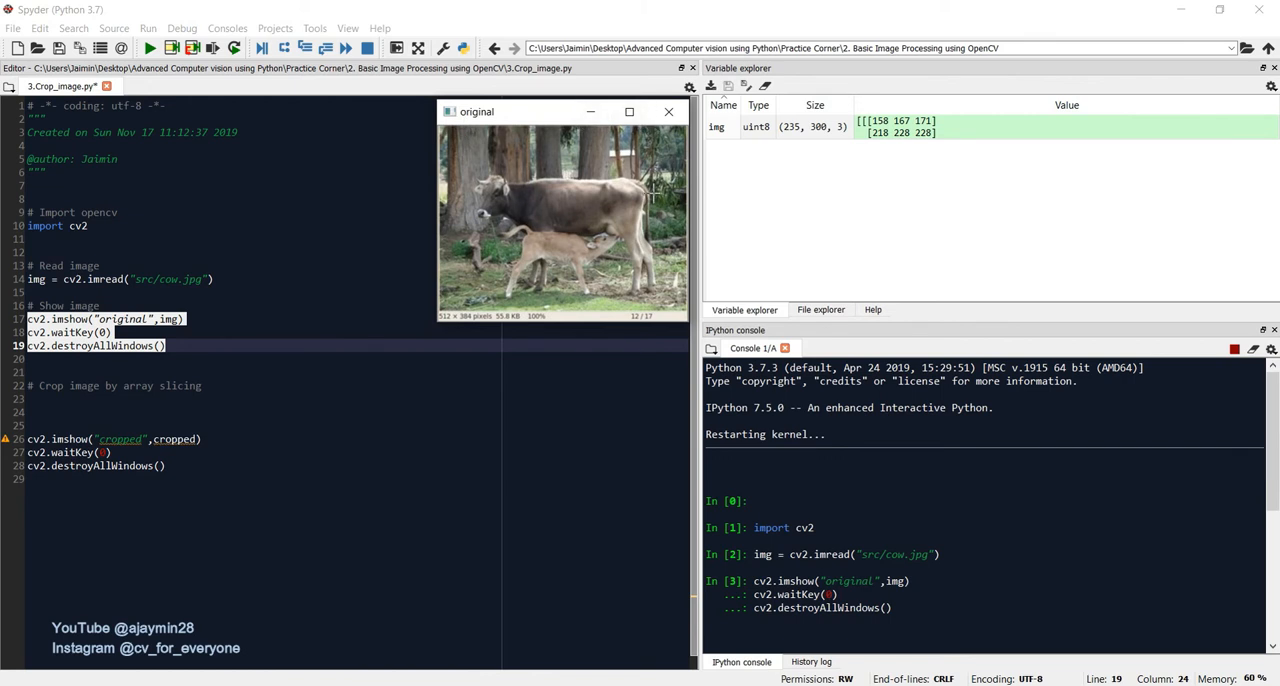
pyautogui.moveTo(552, 202)
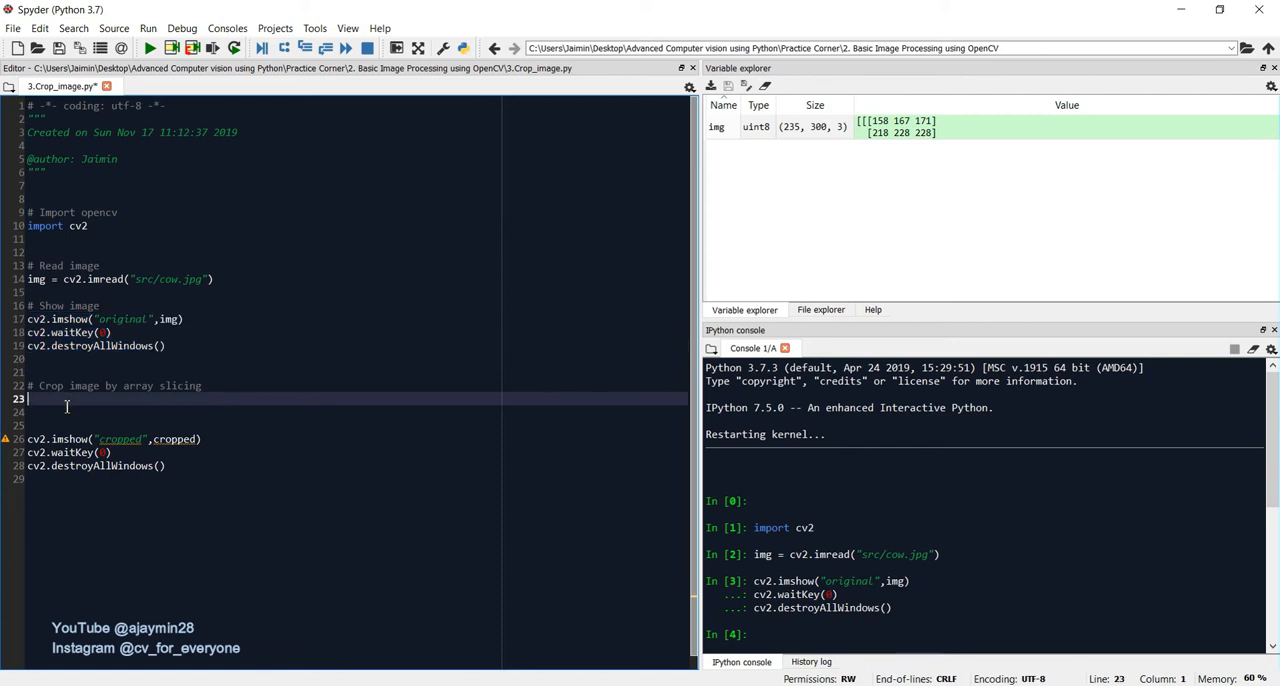
# Step: Write the slicing skeleton cropped = img[:,:,] with empty row, column and channel ranges
pyautogui.write('cropped')
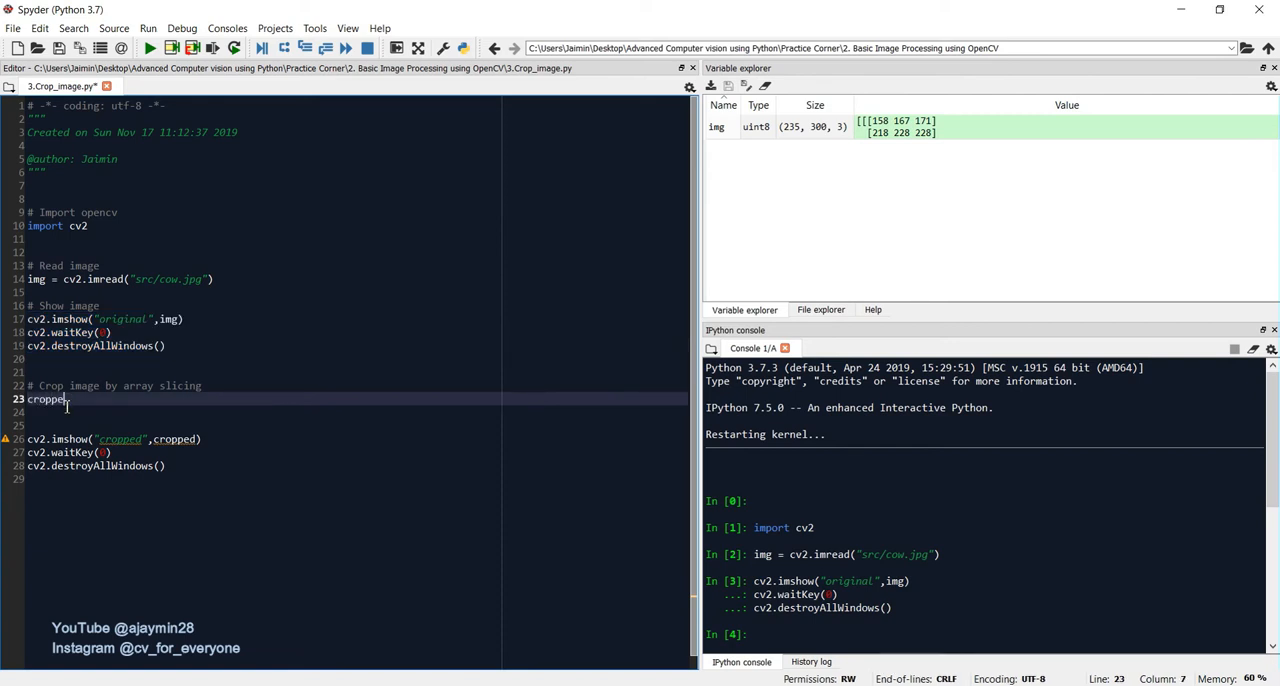
pyautogui.write('=')
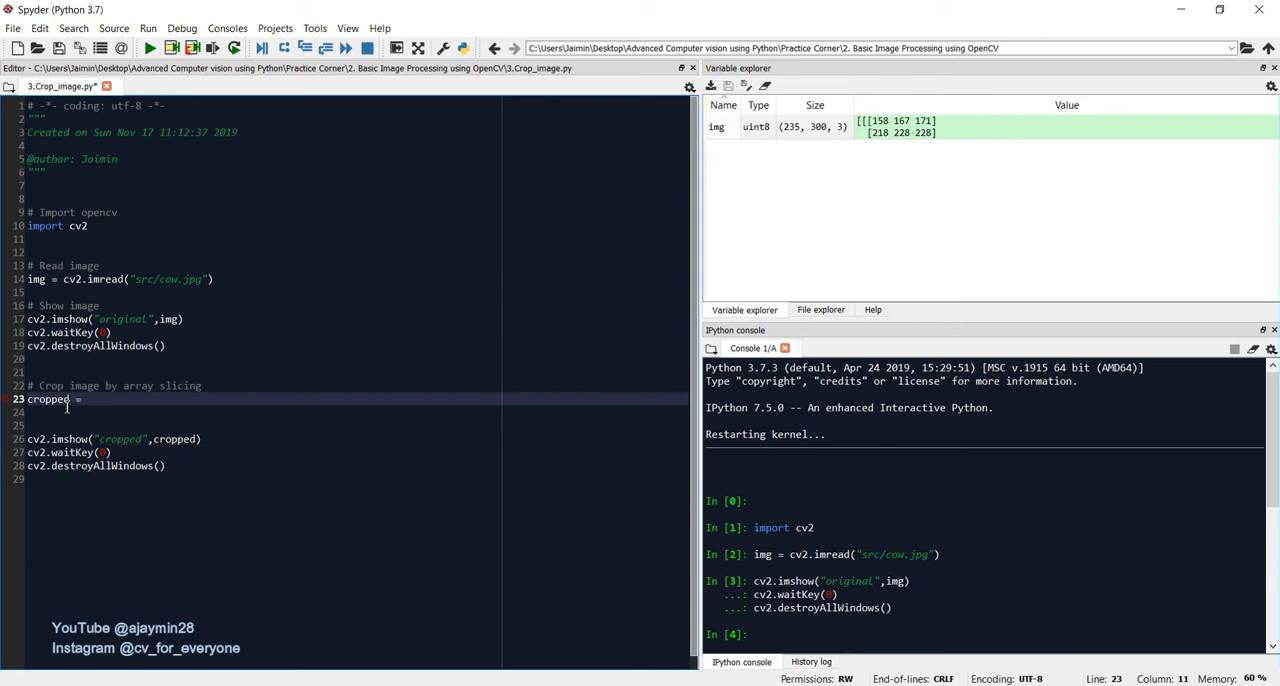
pyautogui.write('img')
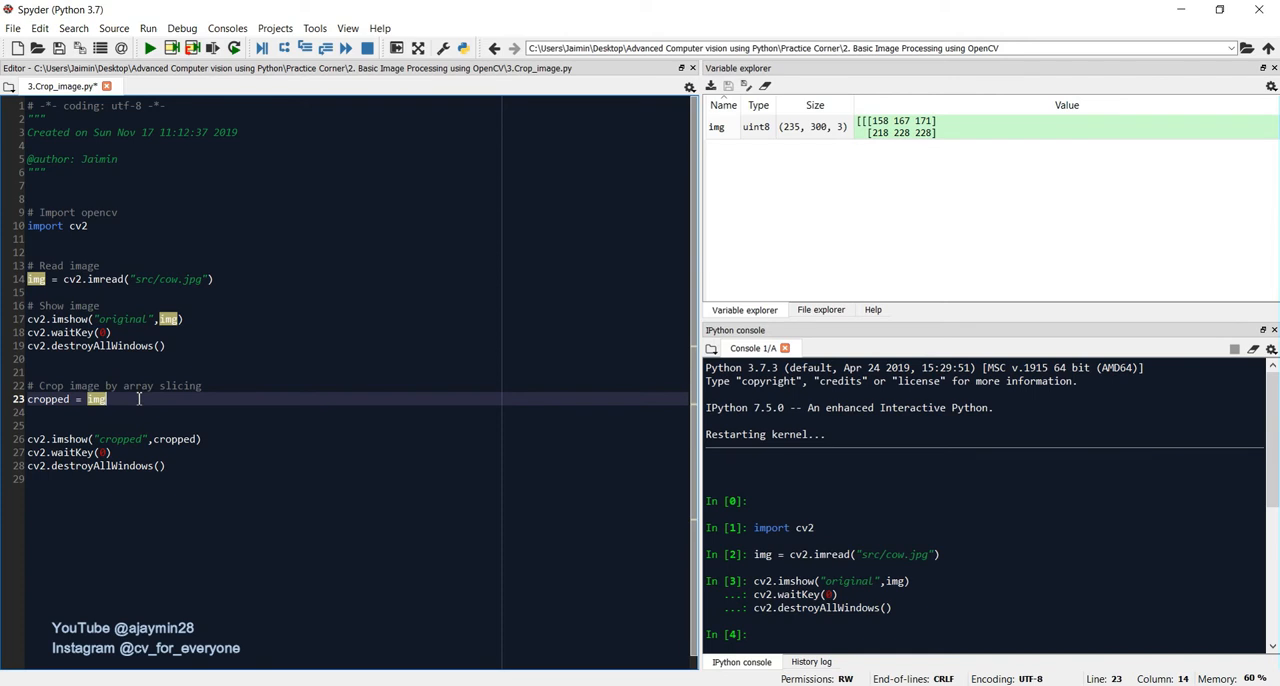
pyautogui.write('[]')
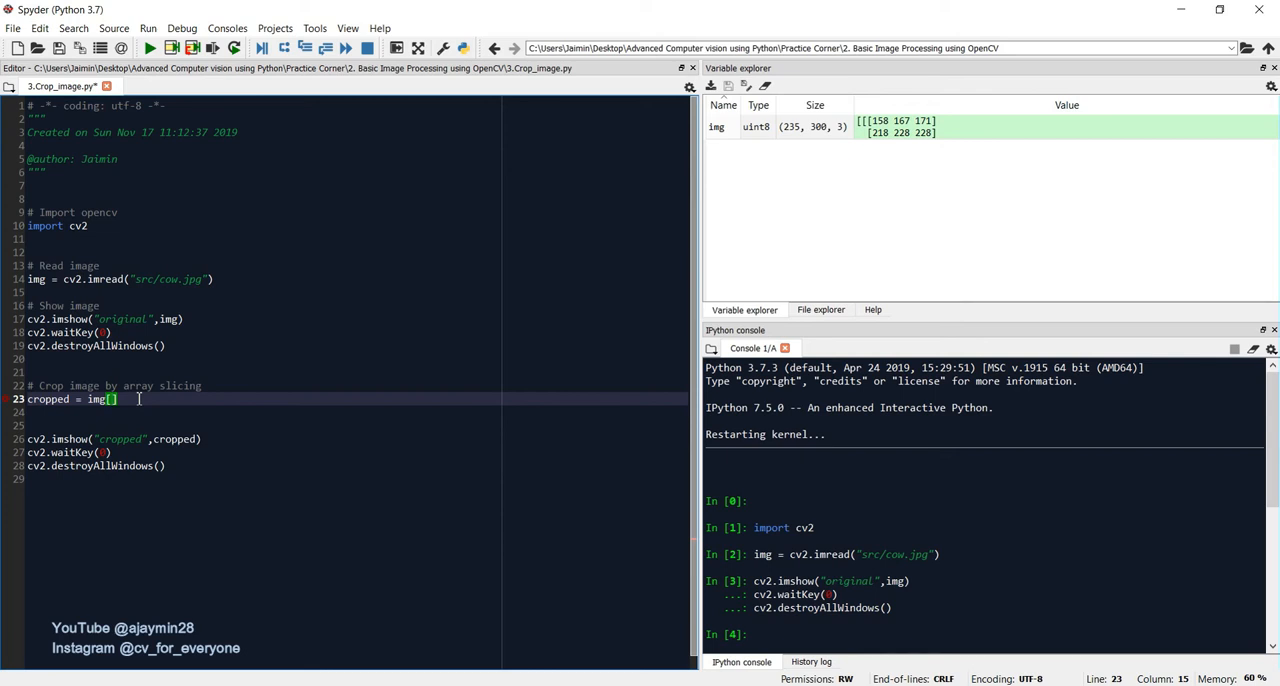
pyautogui.moveTo(208, 402)
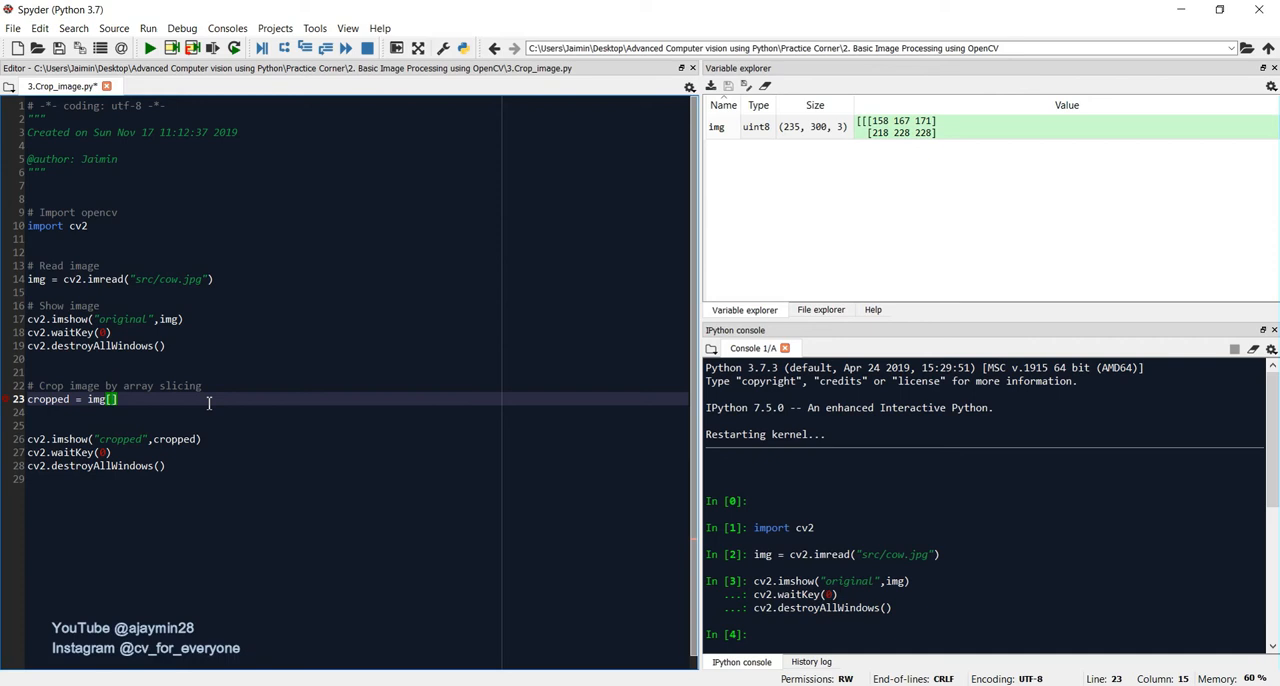
pyautogui.write(':')
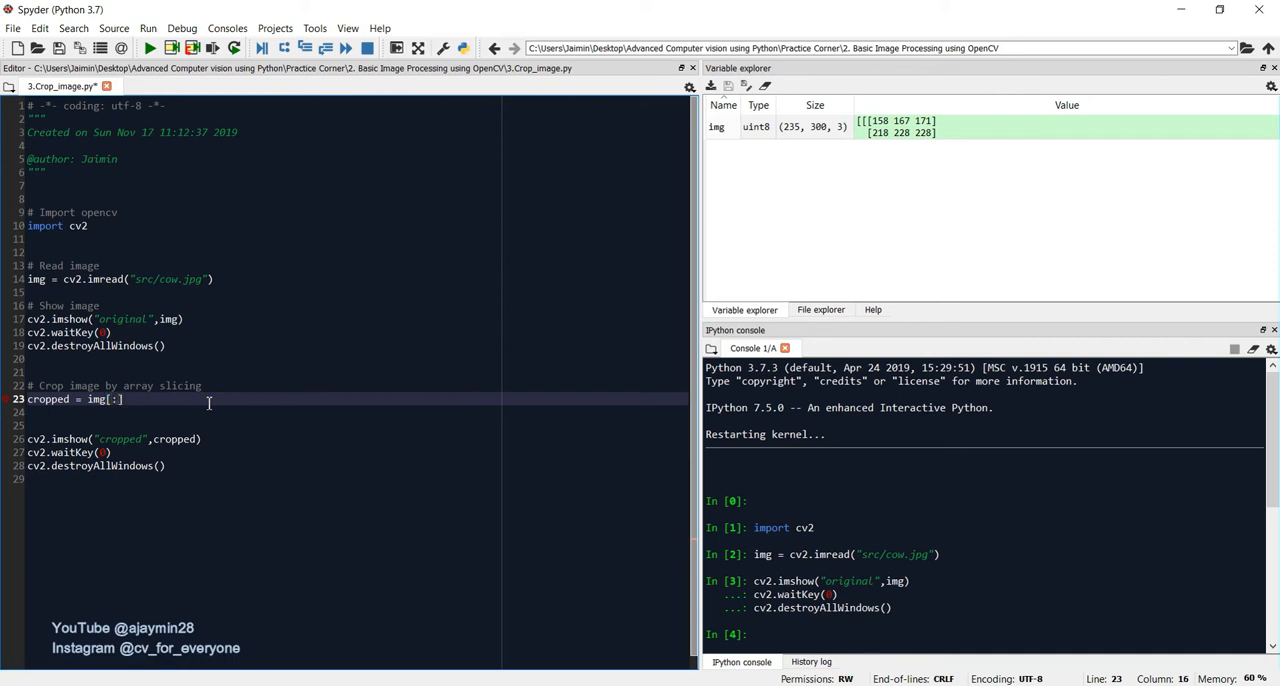
pyautogui.write(',:')
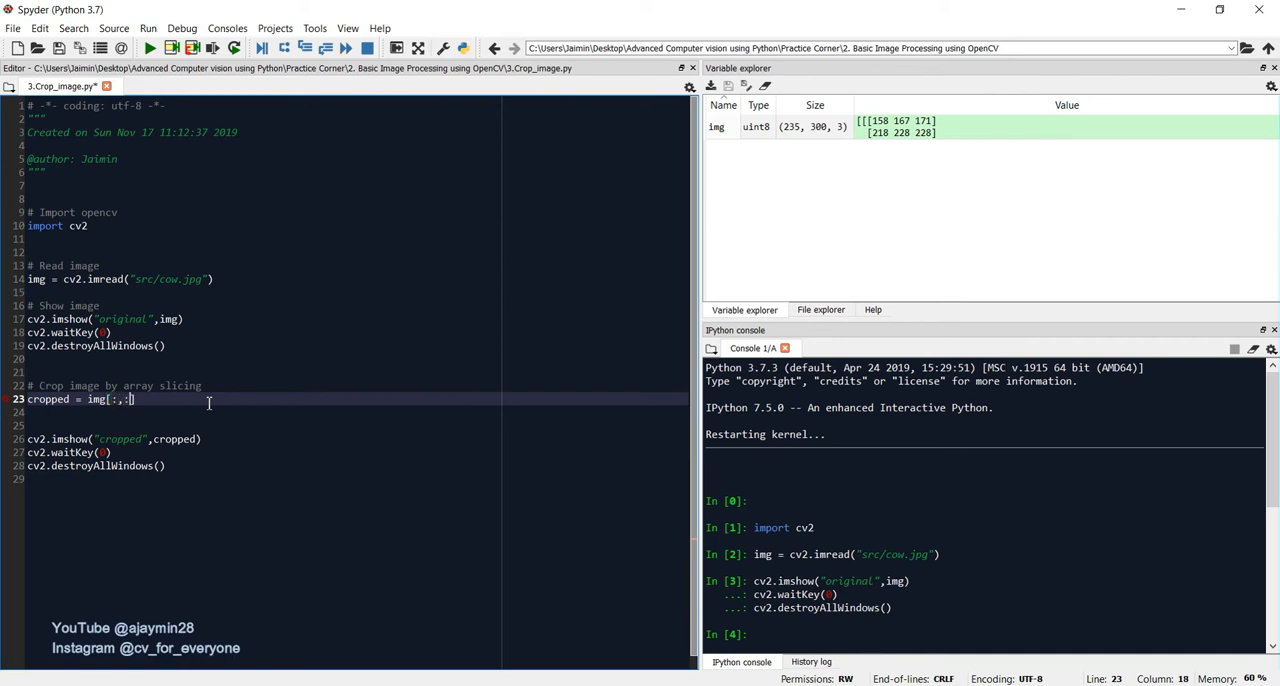
pyautogui.write(':,:')
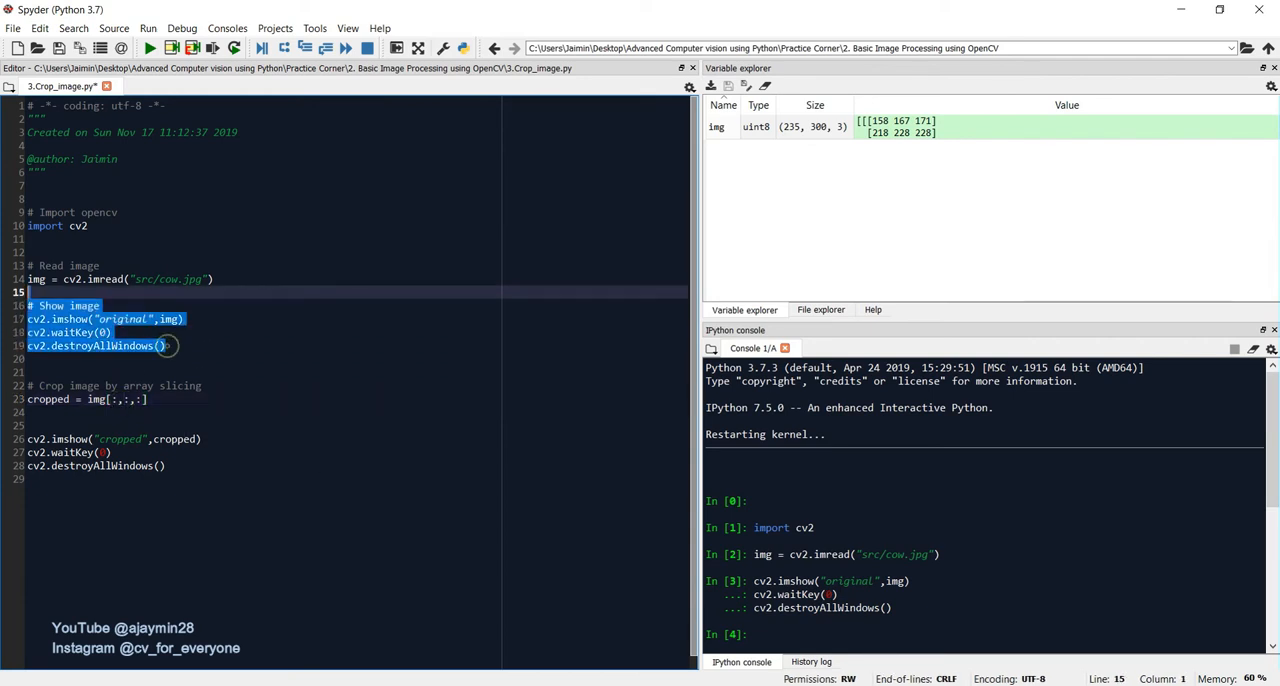
# Step: Rerun the display lines to view the original cow photo again
pyautogui.click(148, 46)
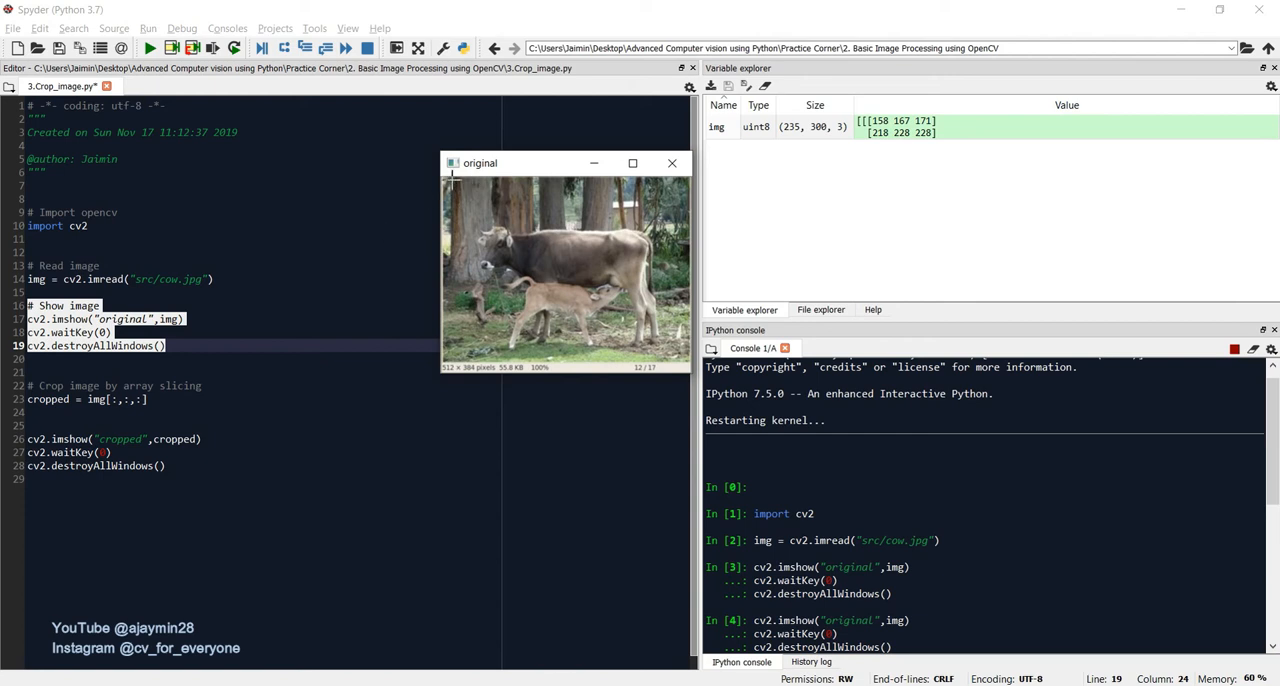
pyautogui.moveTo(444, 232)
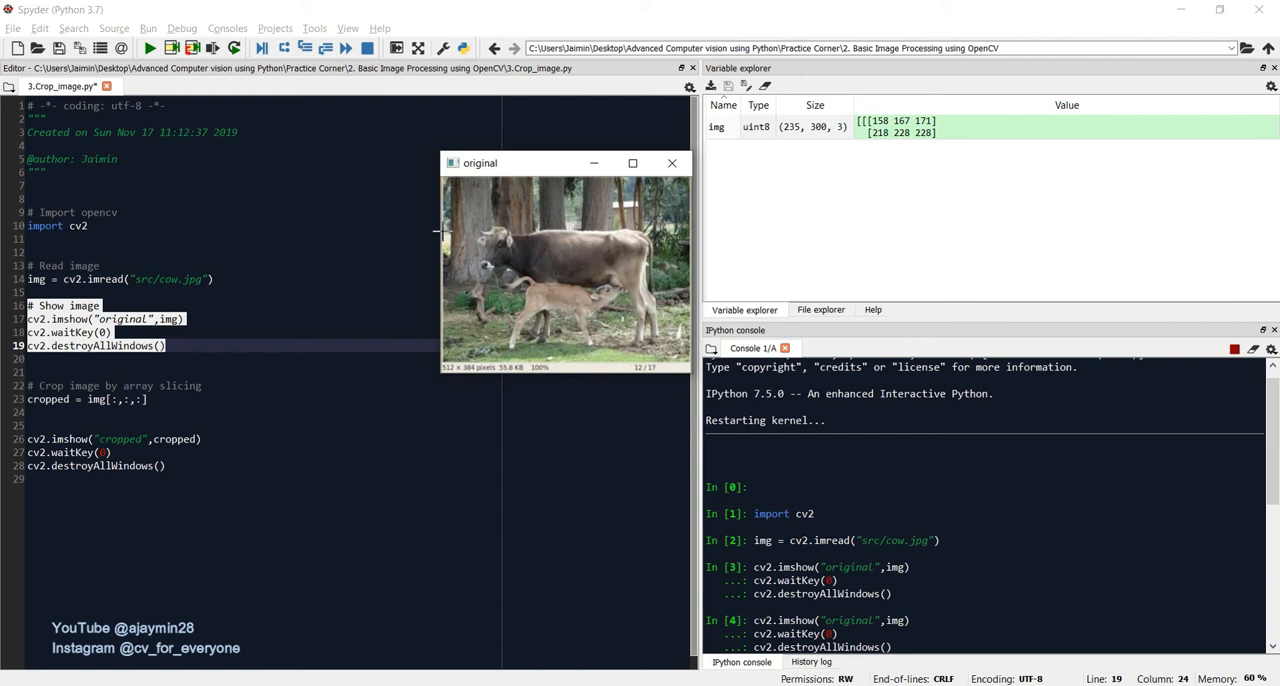
pyautogui.moveTo(444, 230)
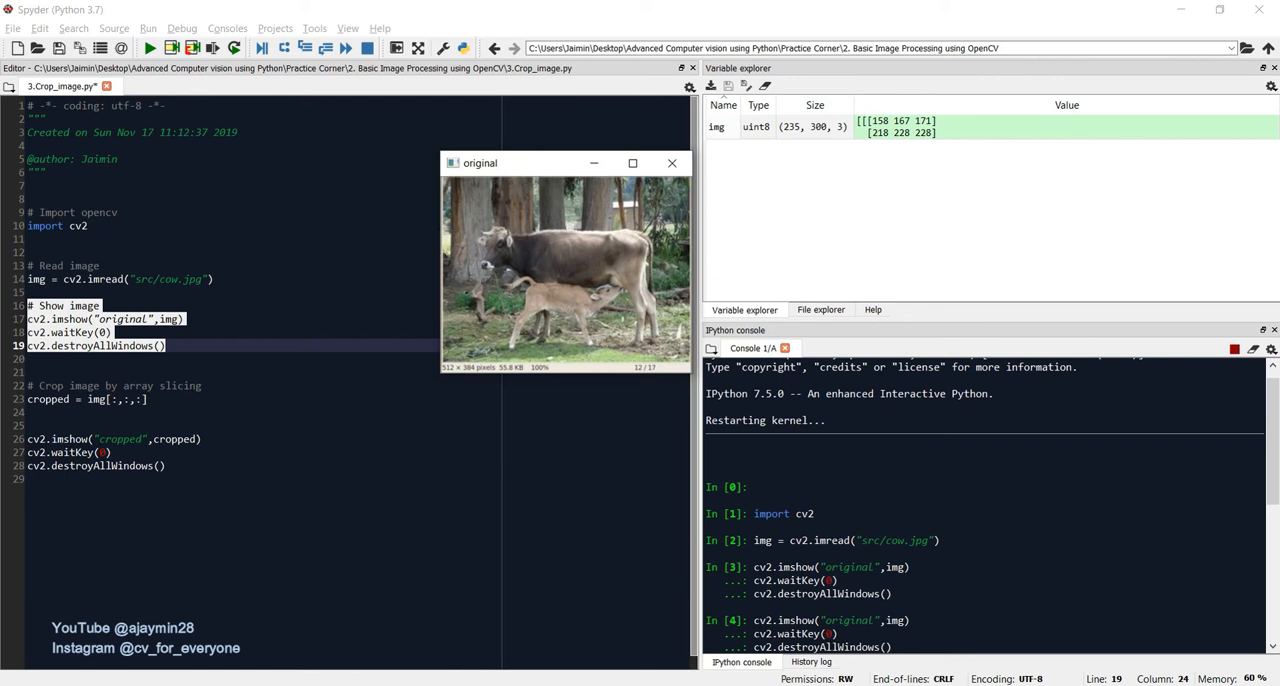
pyautogui.moveTo(496, 256)
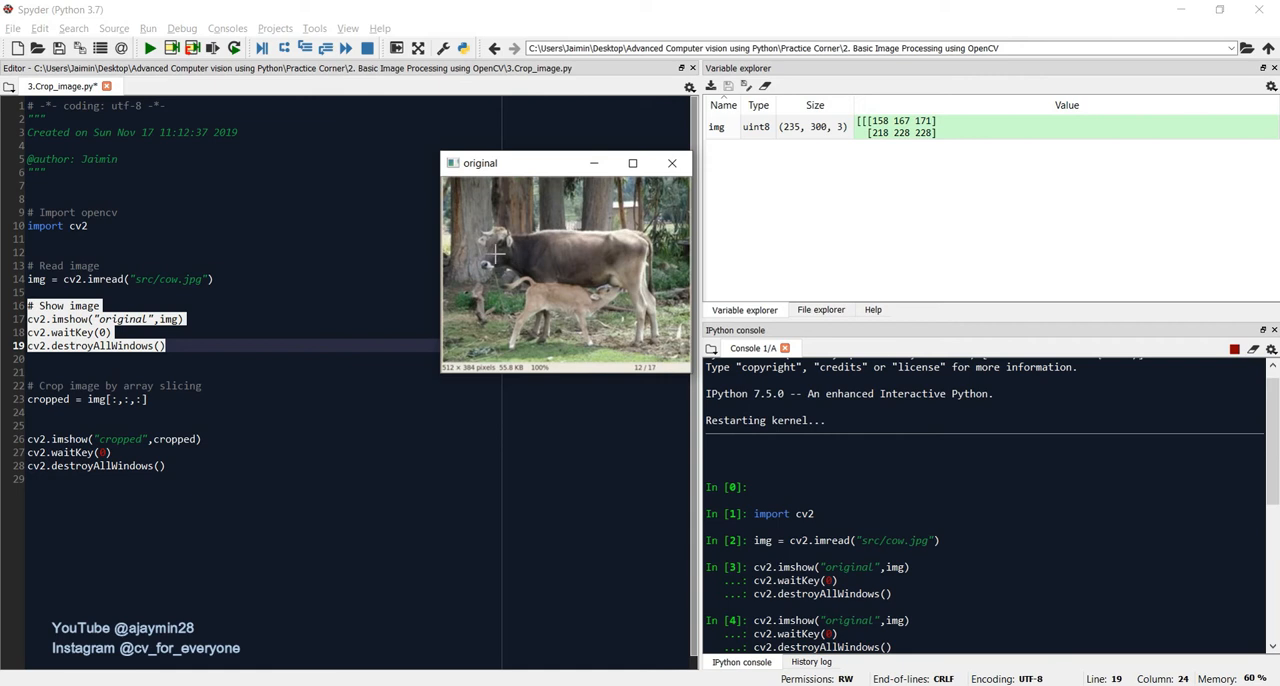
pyautogui.moveTo(448, 180)
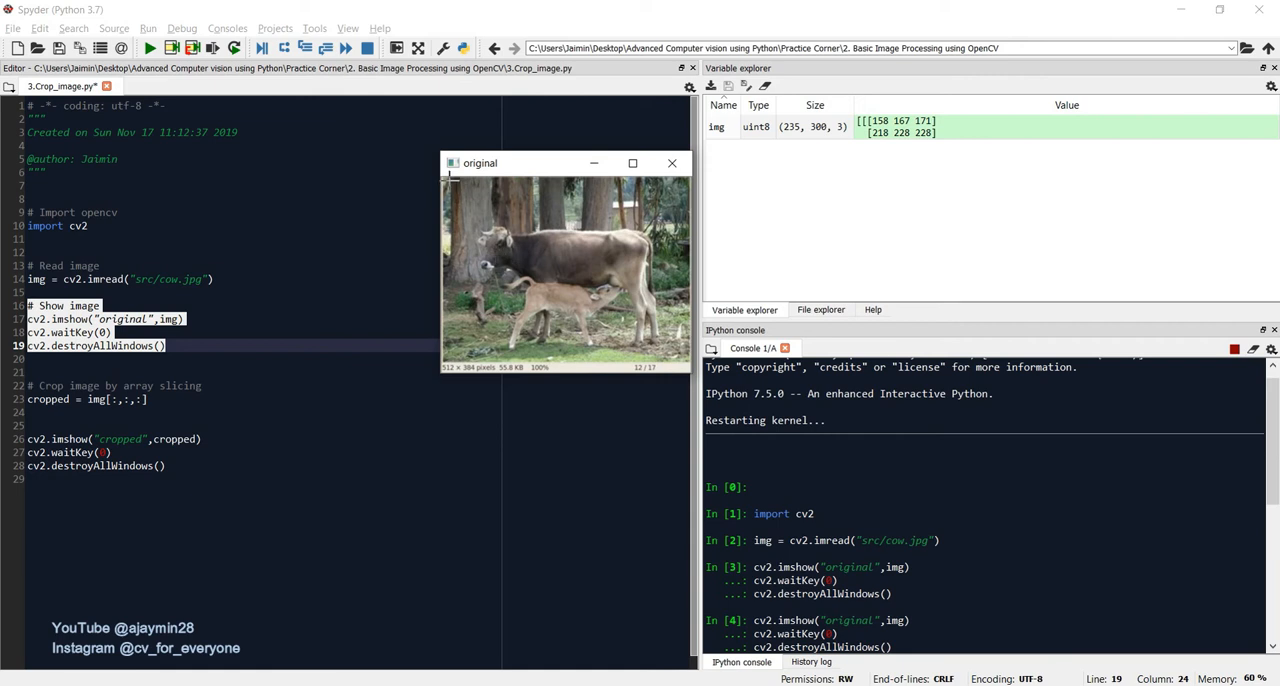
pyautogui.moveTo(500, 252)
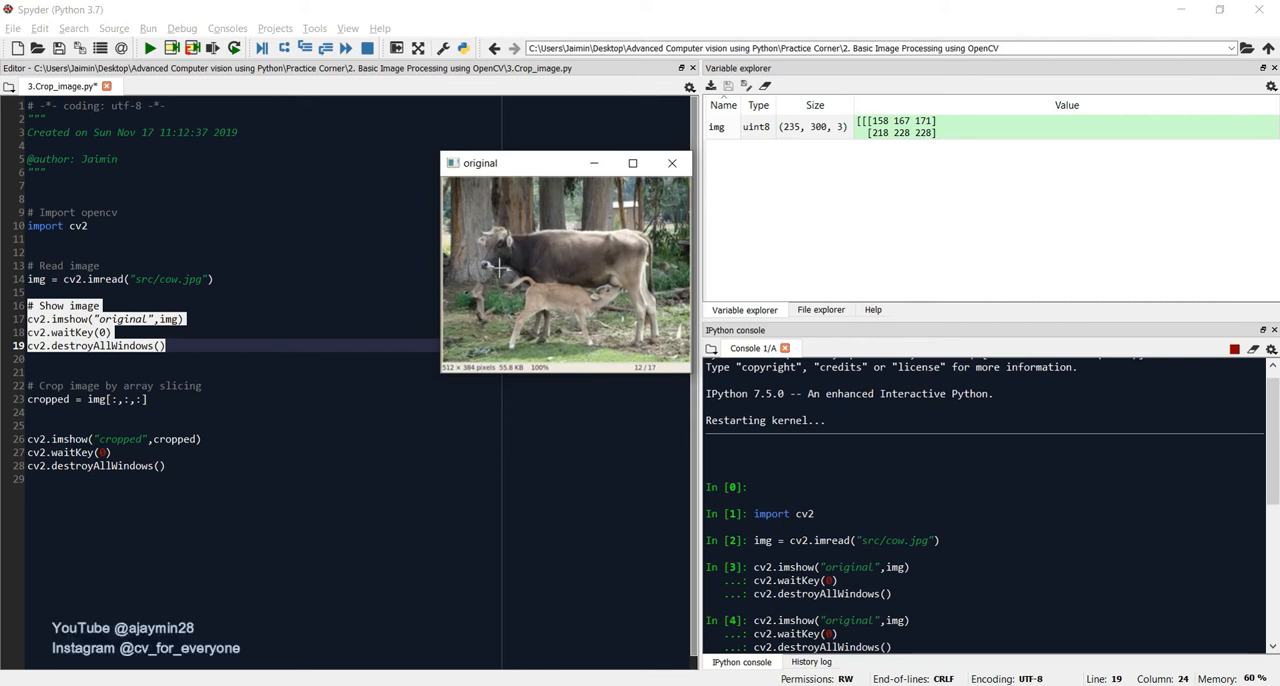
pyautogui.moveTo(448, 184)
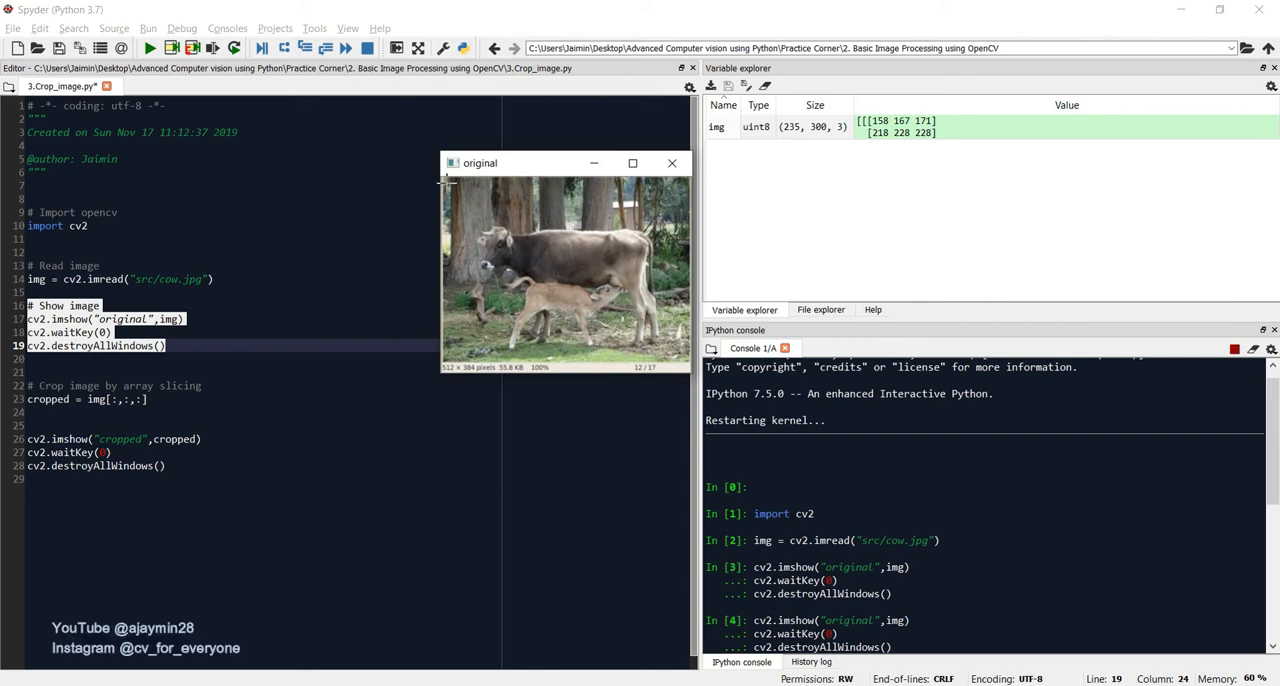
pyautogui.moveTo(448, 256)
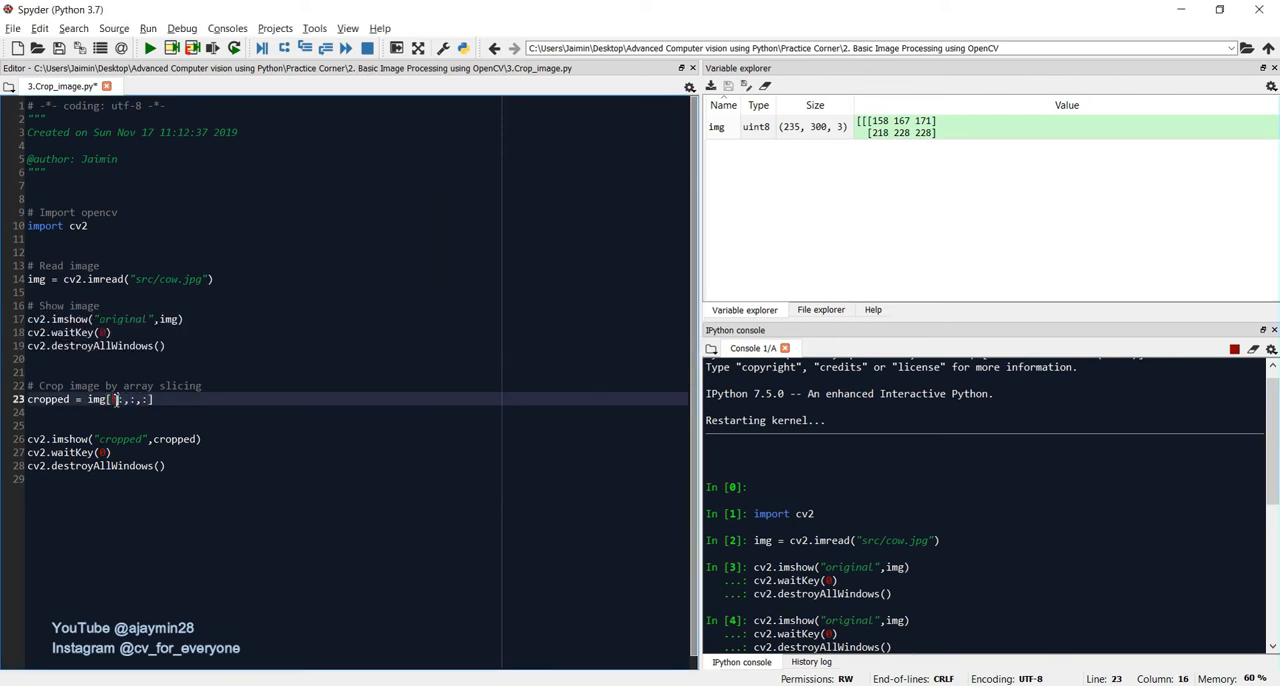
# Step: Fill the crop slice as img[0:115,0:115,], checking against the original window
pyautogui.write('0:')
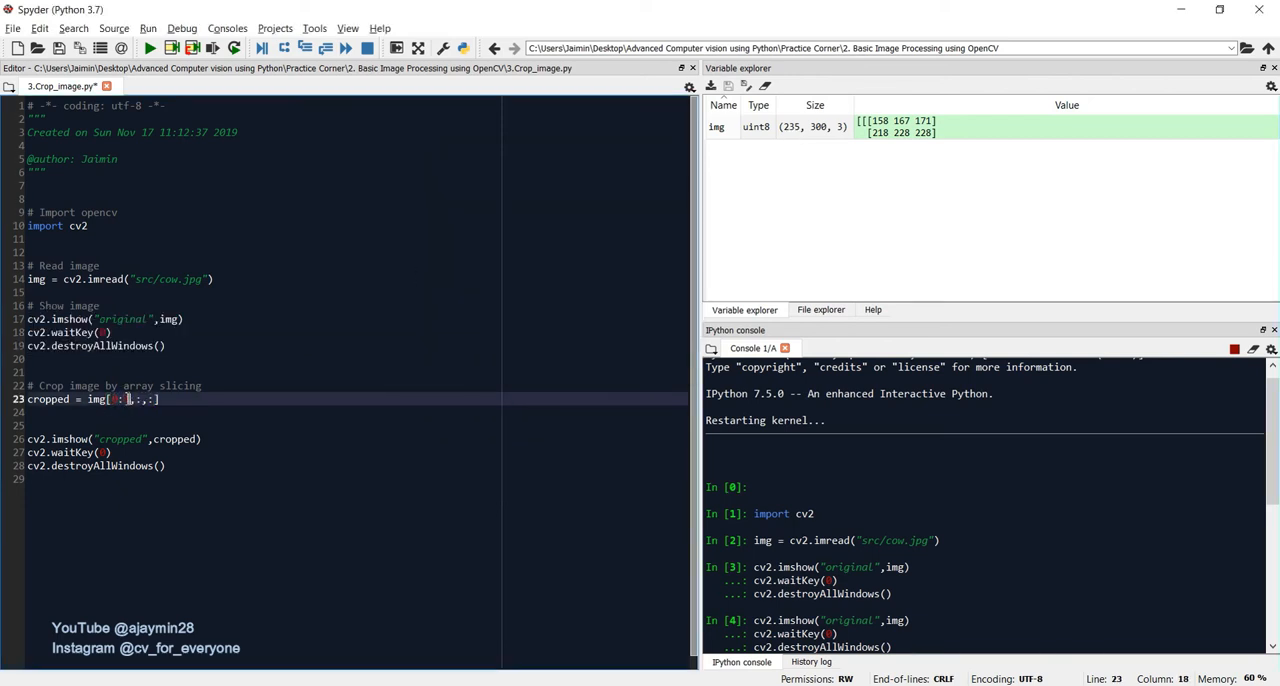
pyautogui.write('15')
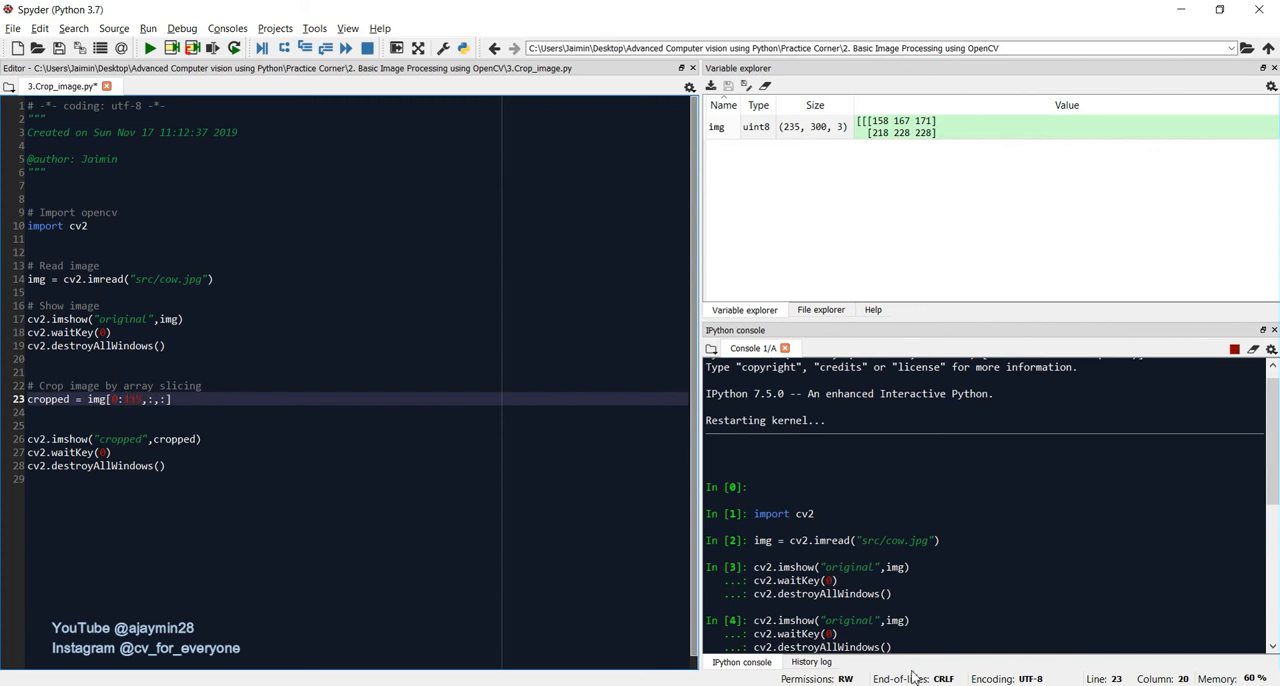
pyautogui.click(148, 46)
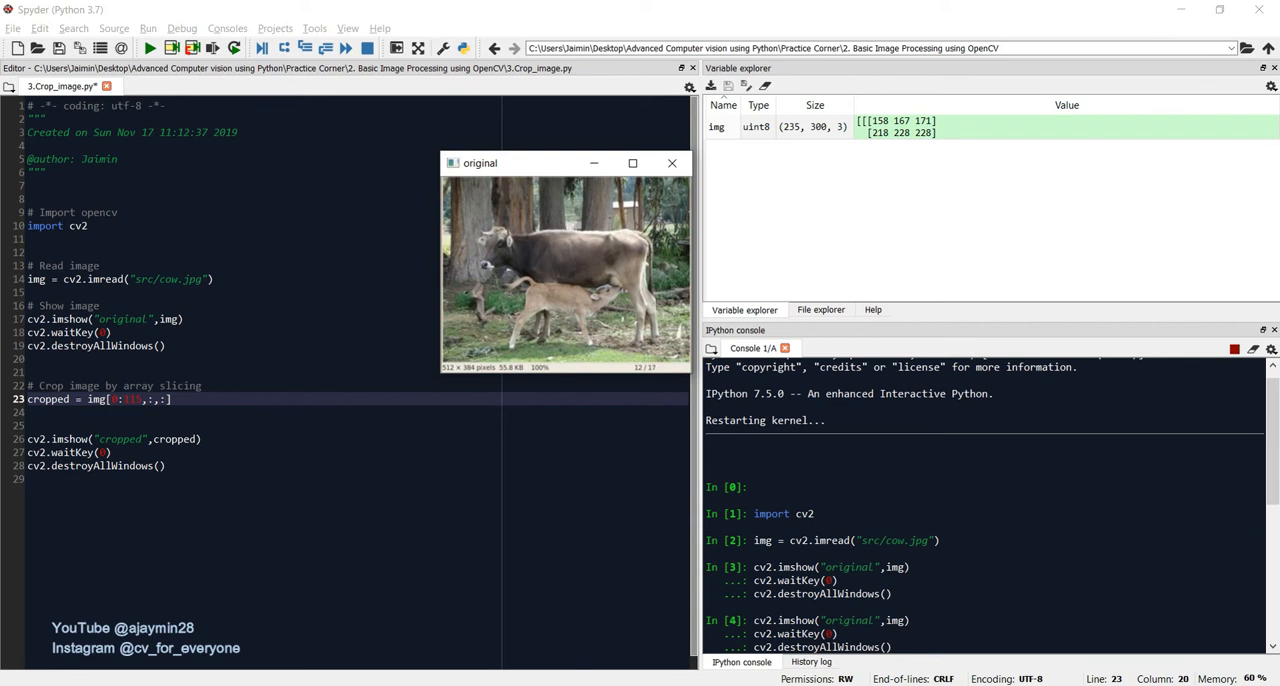
pyautogui.moveTo(436, 276)
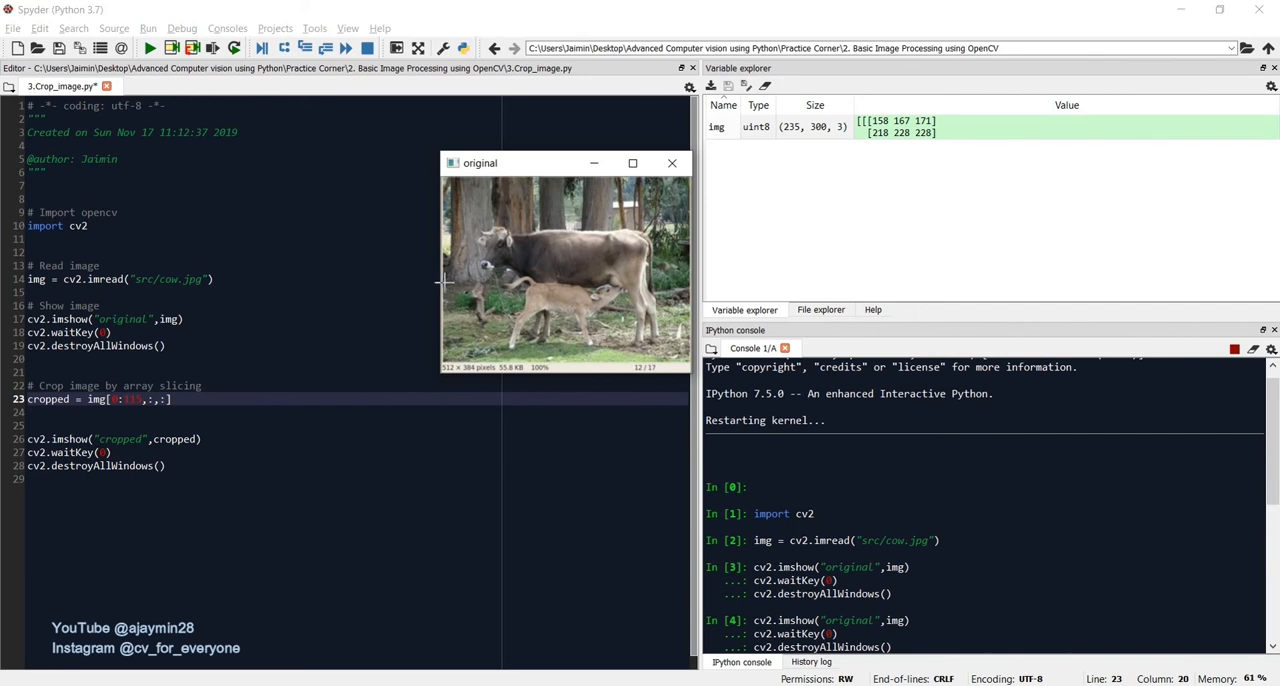
pyautogui.moveTo(444, 180)
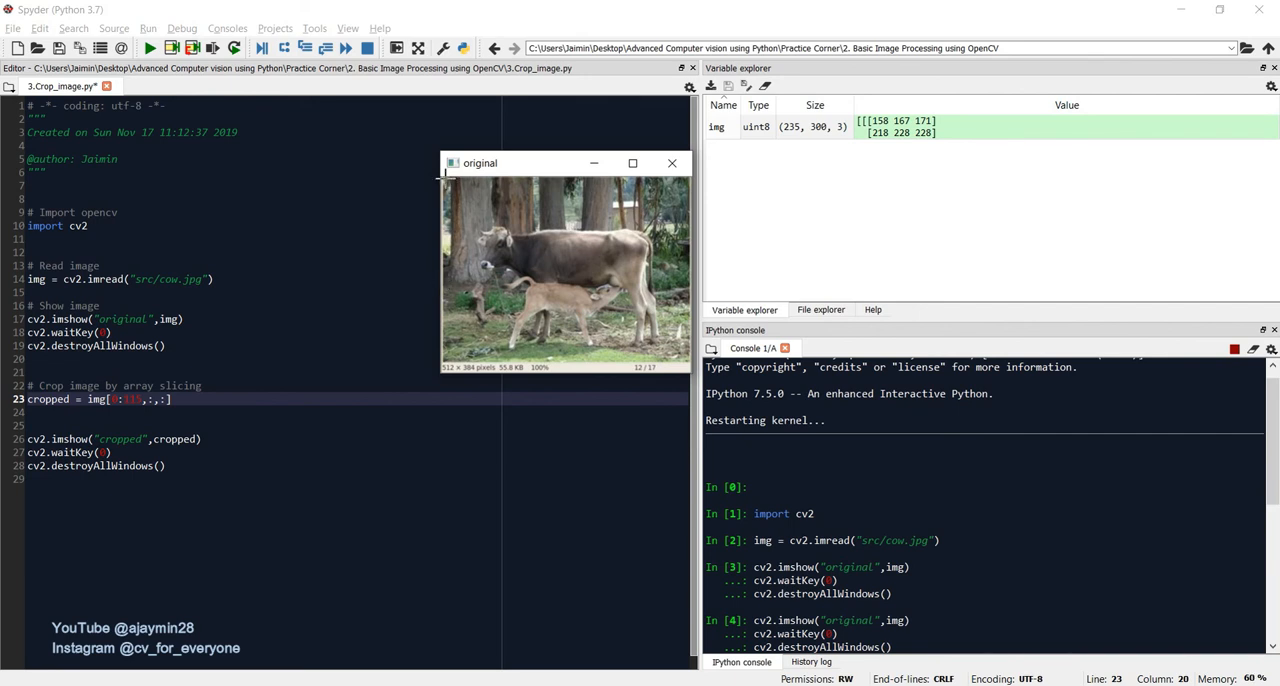
pyautogui.moveTo(536, 178)
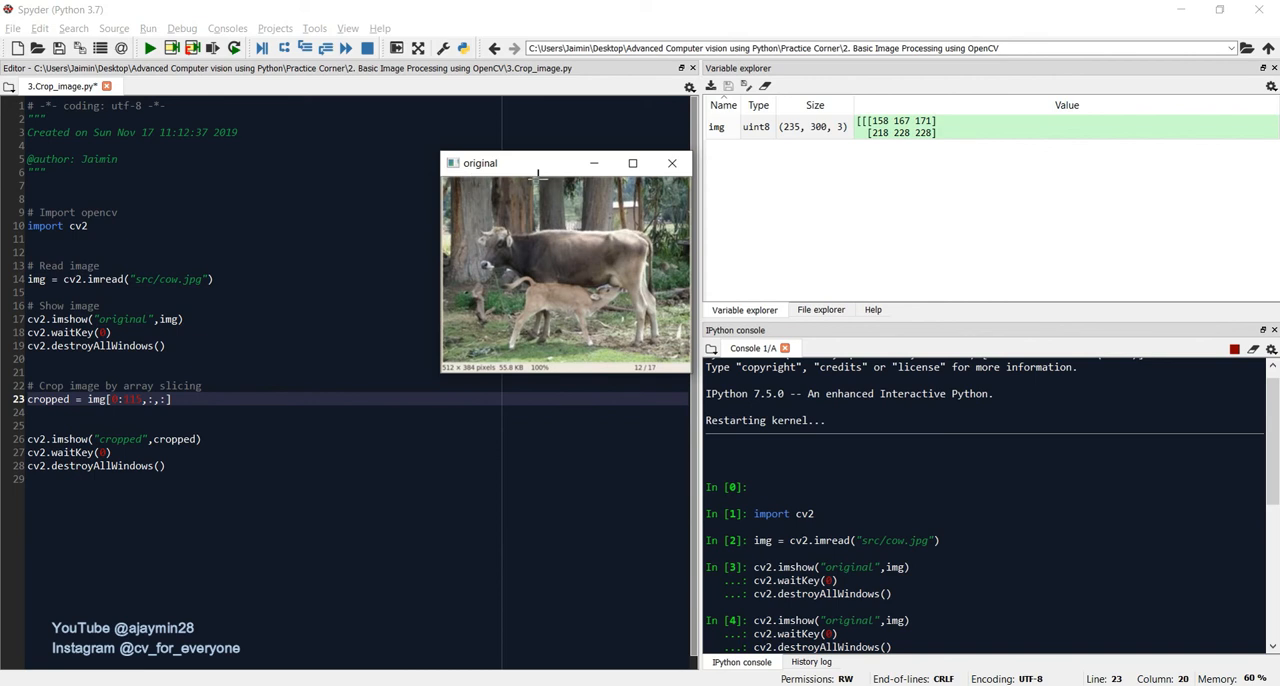
pyautogui.moveTo(530, 184)
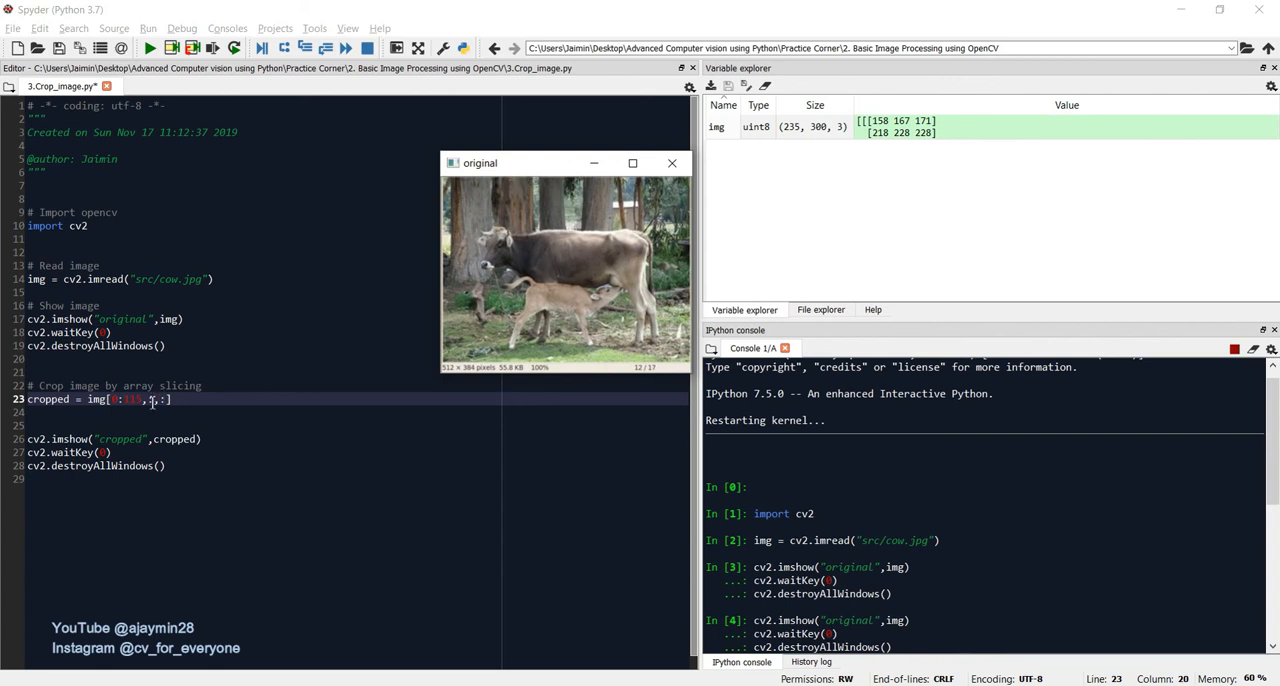
pyautogui.click(672, 162)
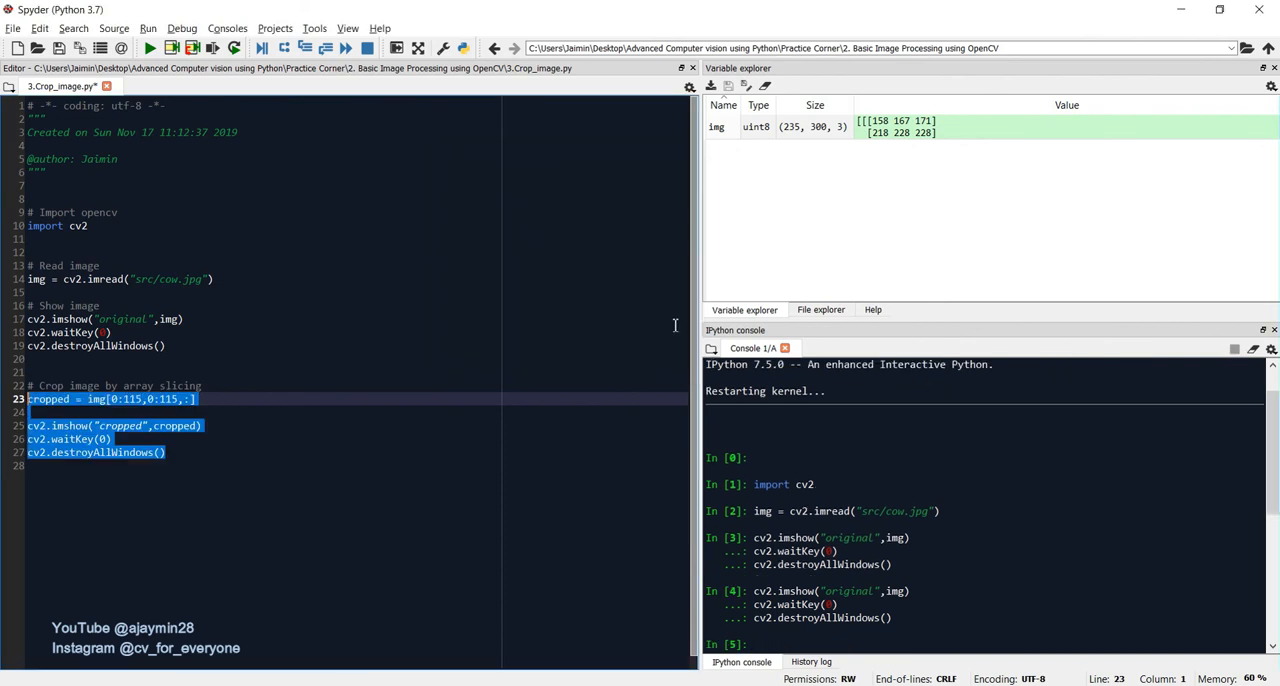
# Step: Run the crop and display lines to show the 115×115 top-left region in the 'cropped' window
pyautogui.click(148, 46)
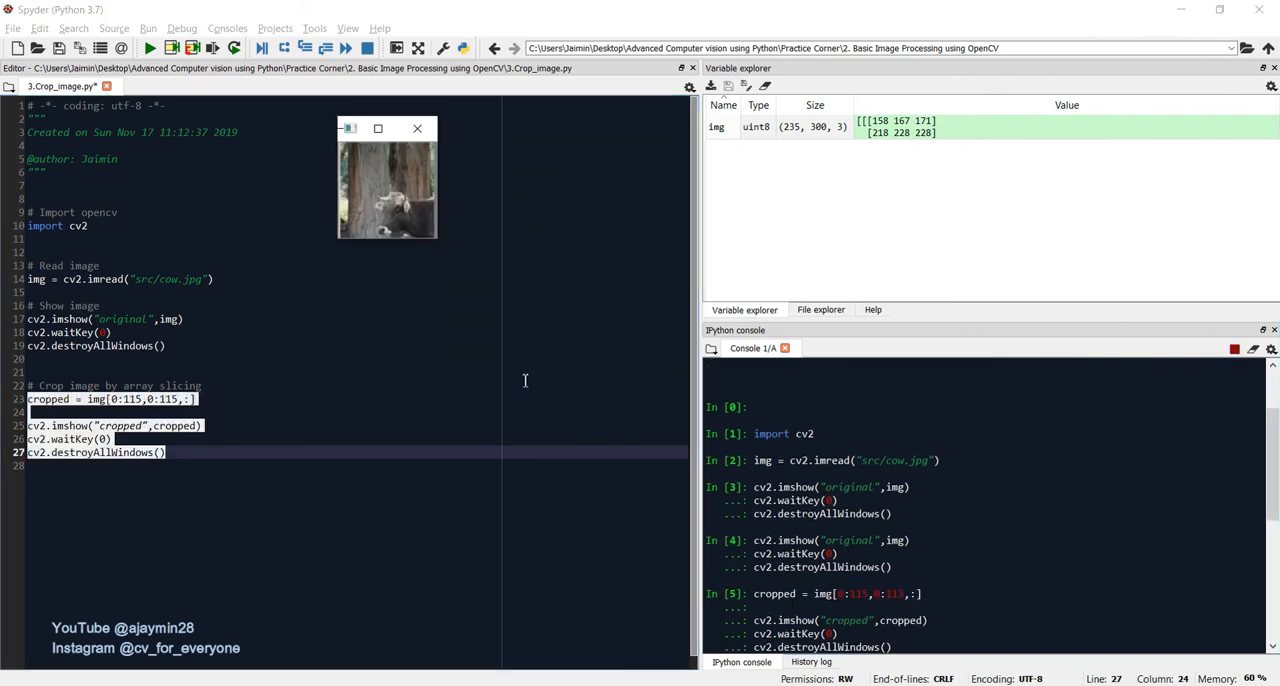
pyautogui.moveTo(336, 228)
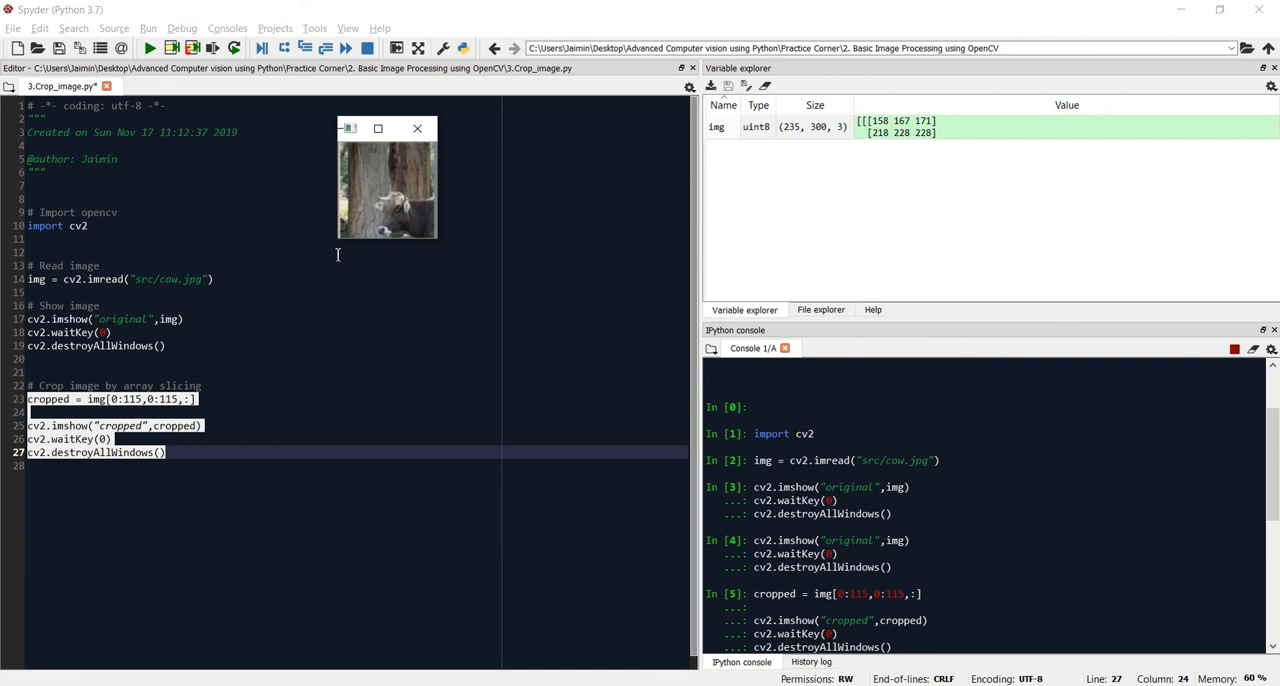
pyautogui.moveTo(336, 232)
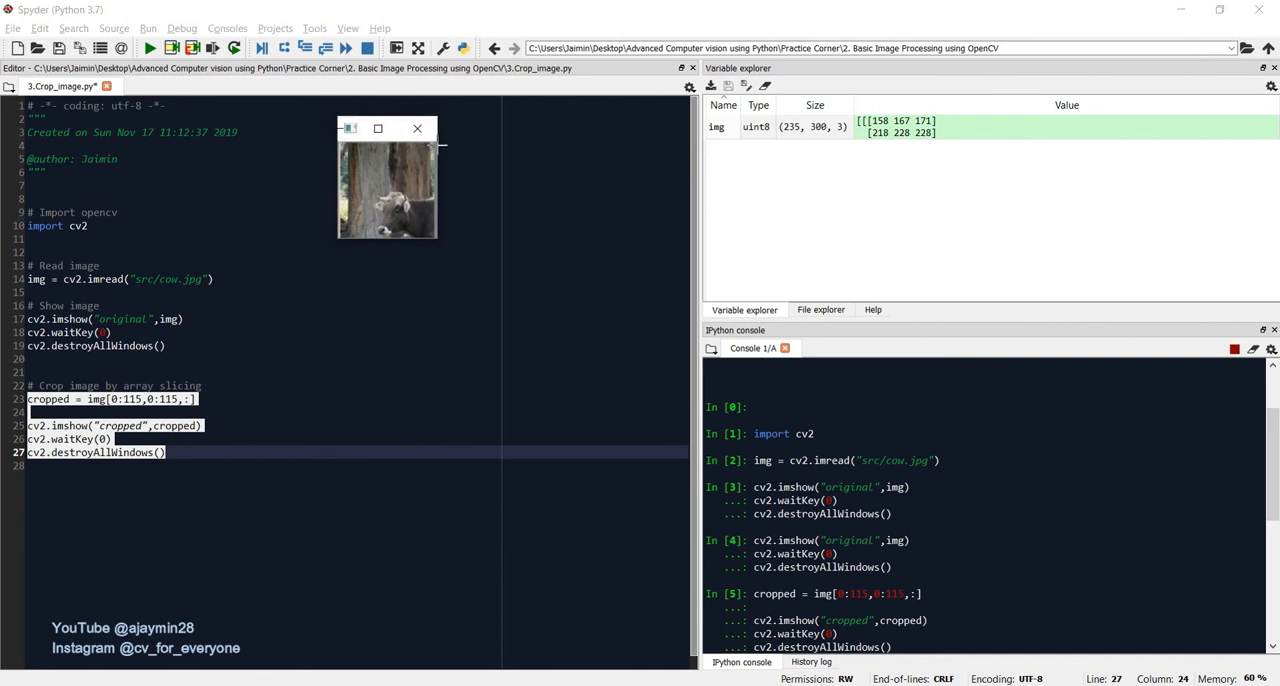
pyautogui.moveTo(340, 224)
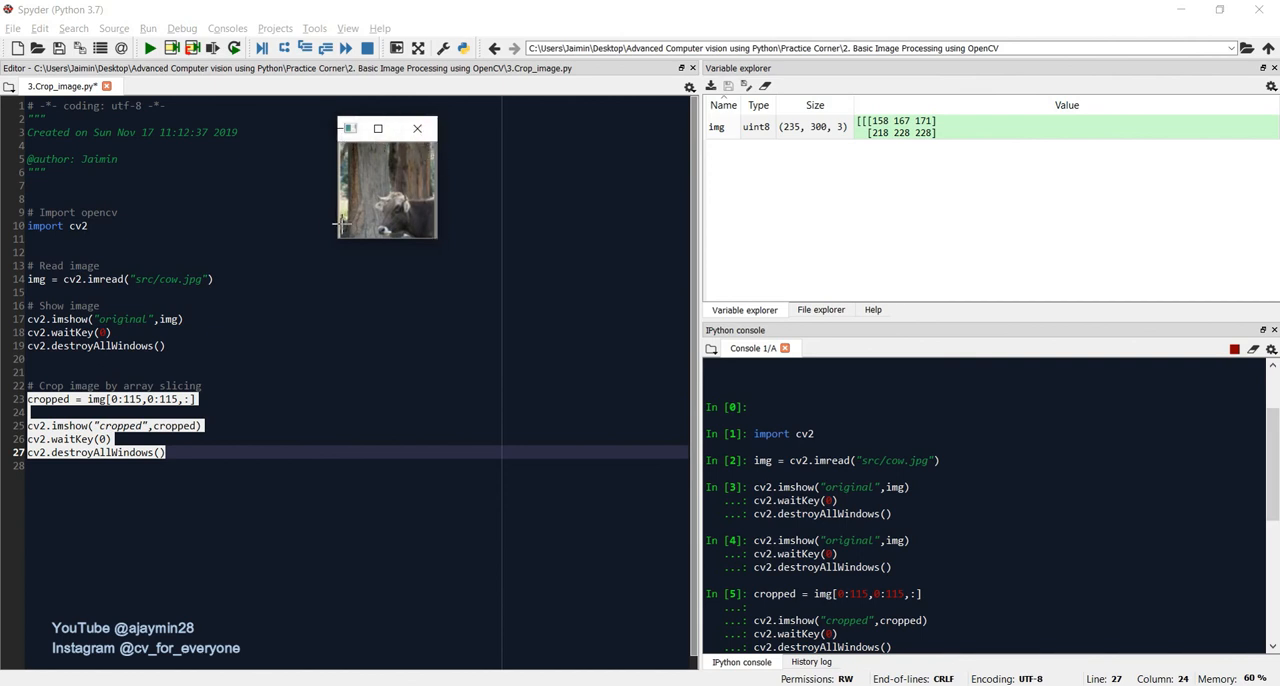